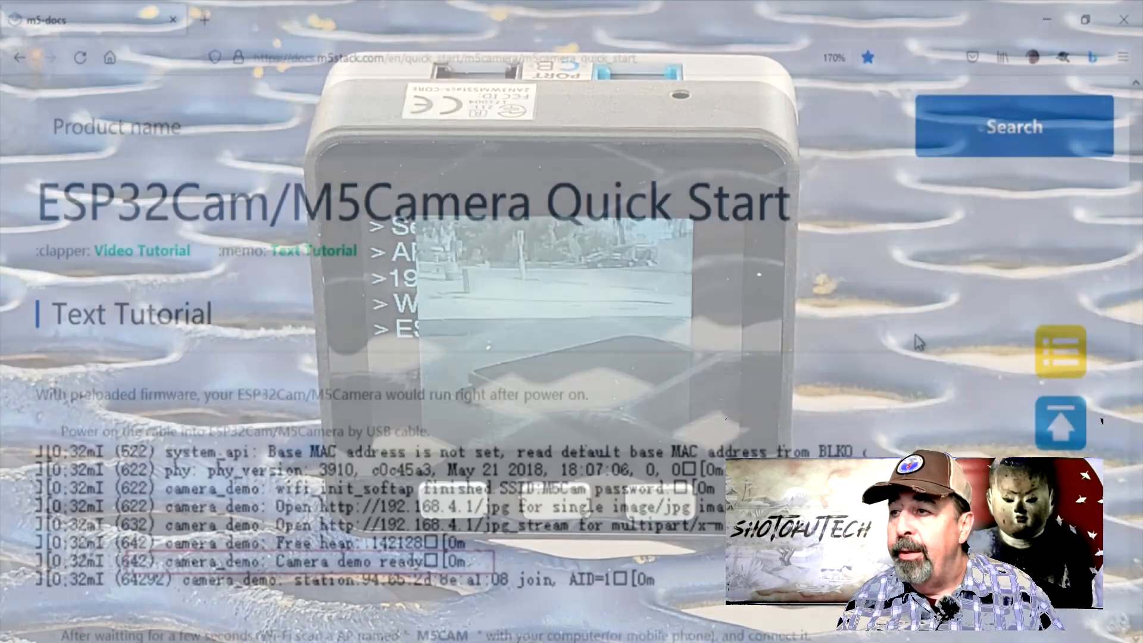
Switch to the m5stack/M5Stack-Camera tab and scroll the README down to the Firmware description
{"action": "scroll", "scroll_direction": "down", "scroll_amount": 3}
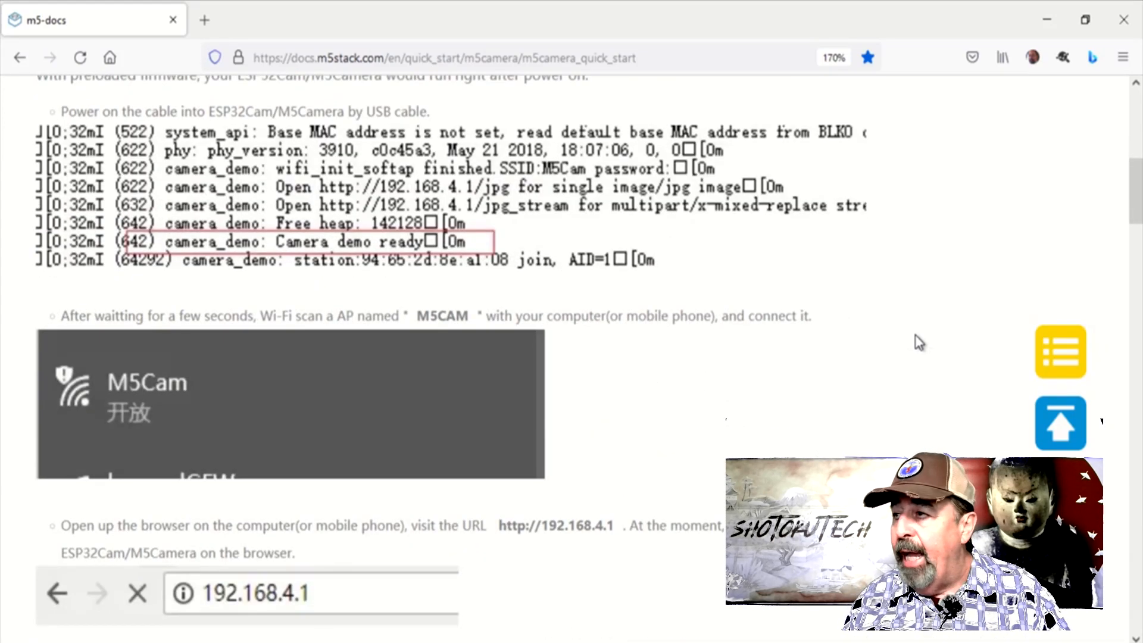
{"action": "scroll", "scroll_direction": "down", "scroll_amount": 3}
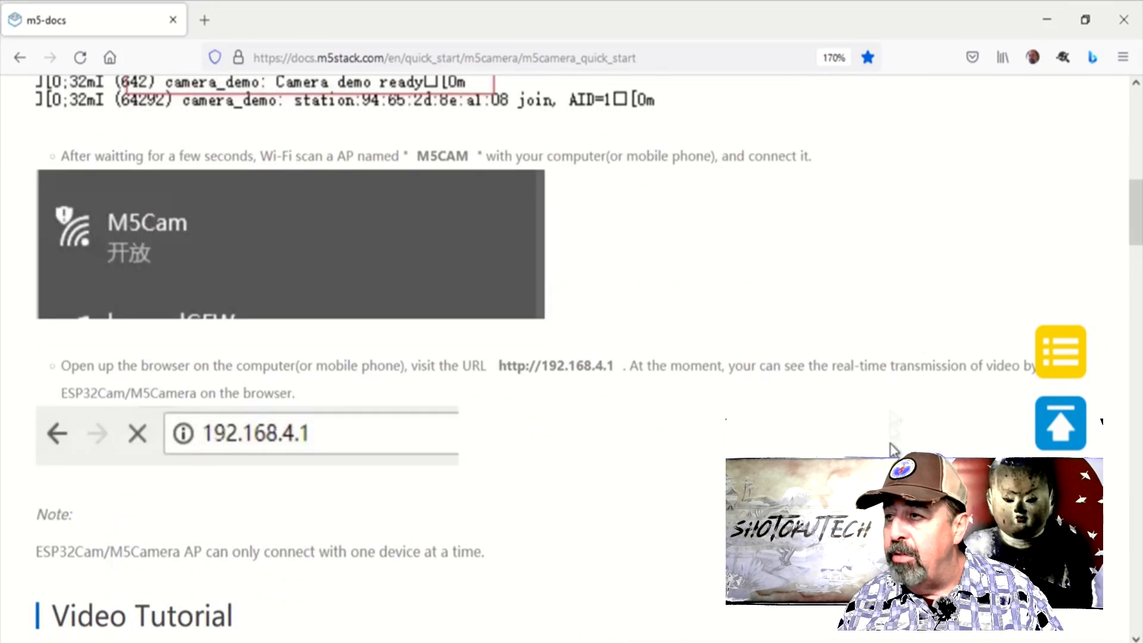
{"action": "scroll", "scroll_direction": "up", "scroll_amount": 3}
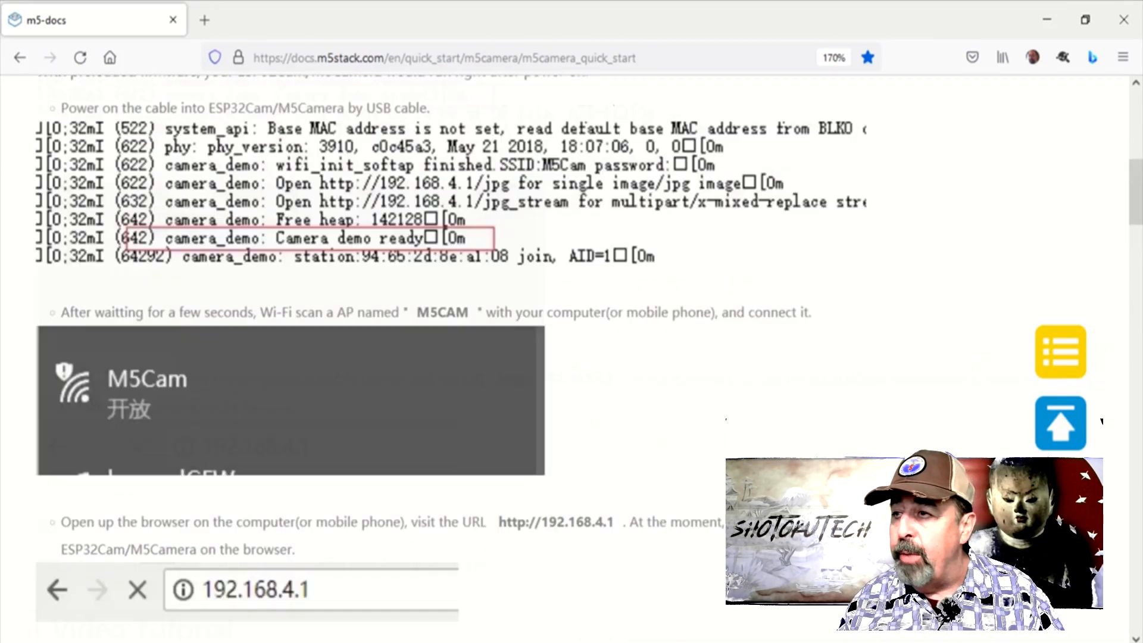
{"action": "scroll", "scroll_direction": "up", "scroll_amount": 3}
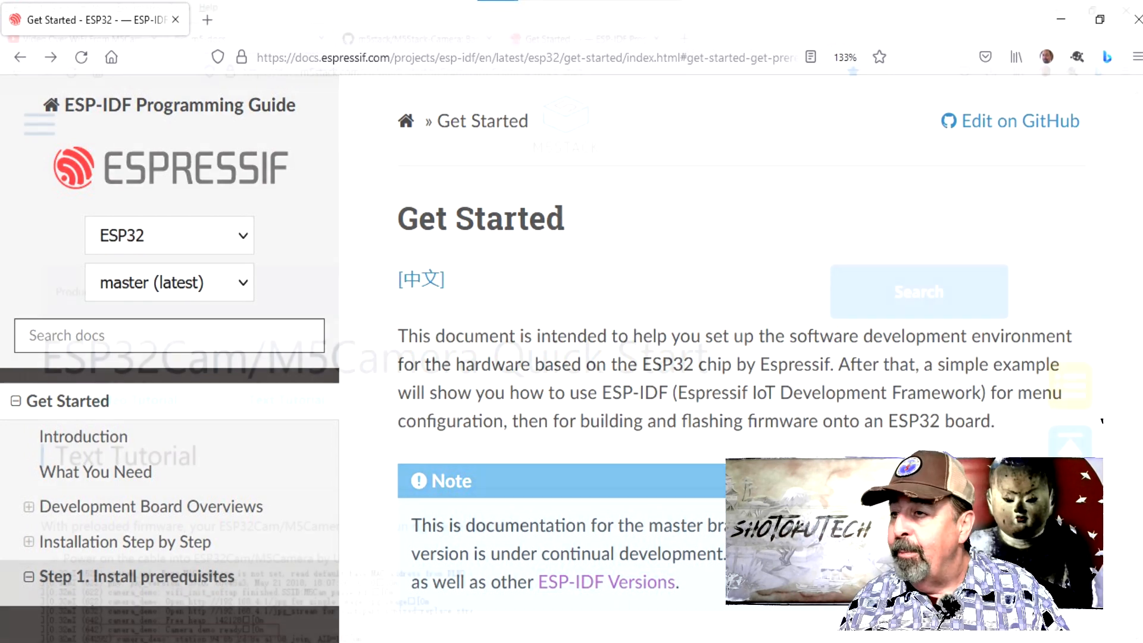
{"action": "left_click", "coordinate": [250, 38]}
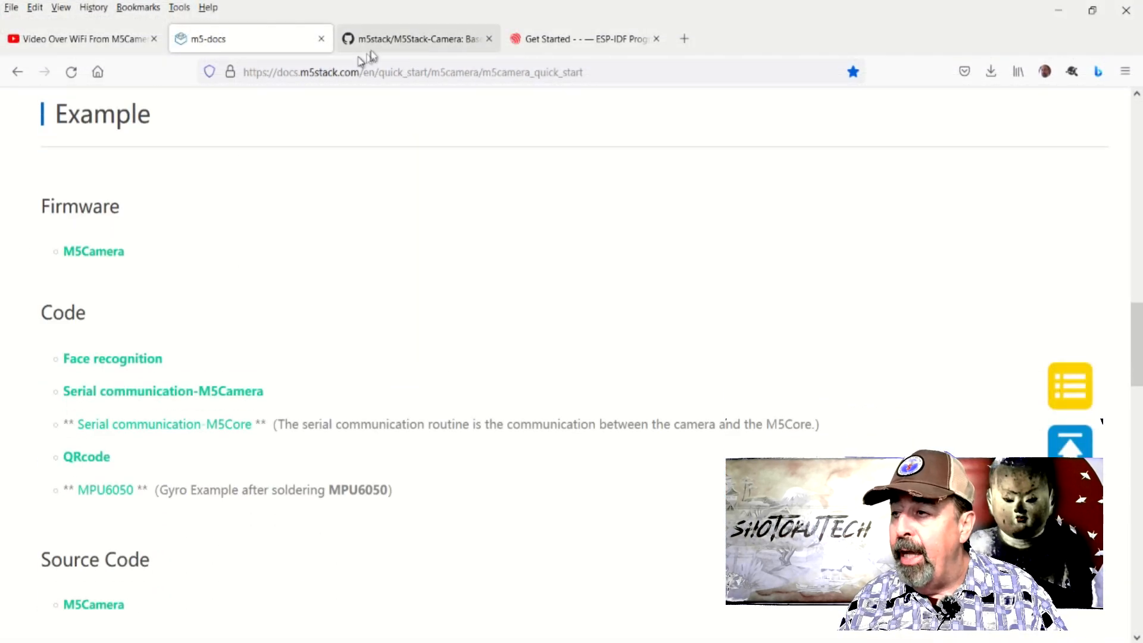
{"action": "left_click", "coordinate": [416, 39]}
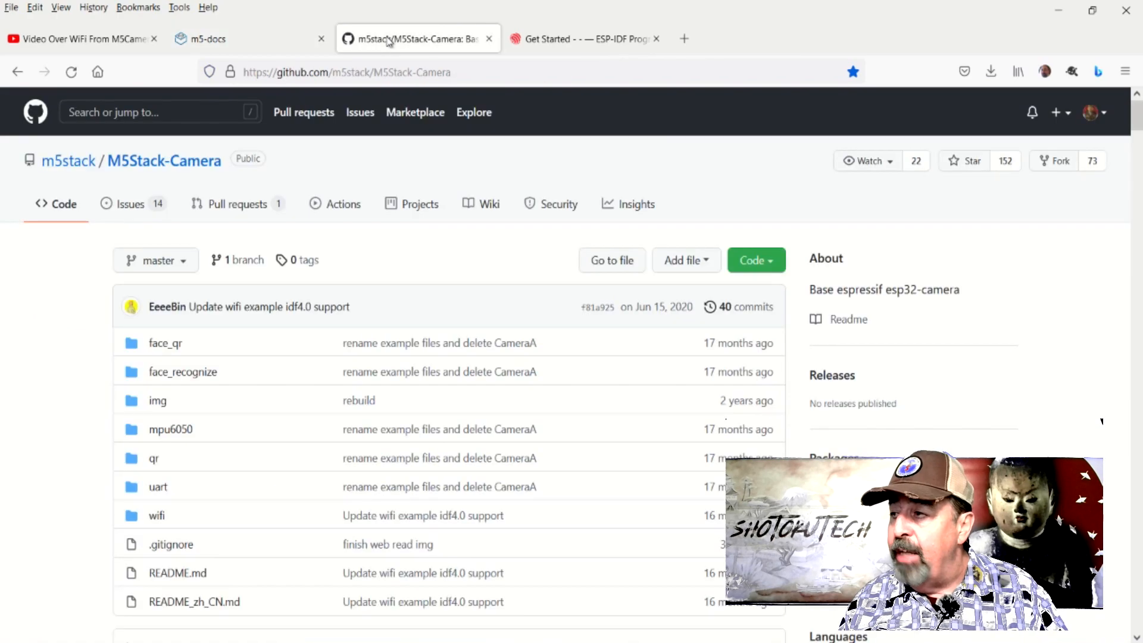
{"action": "scroll", "scroll_direction": "down", "scroll_amount": 3}
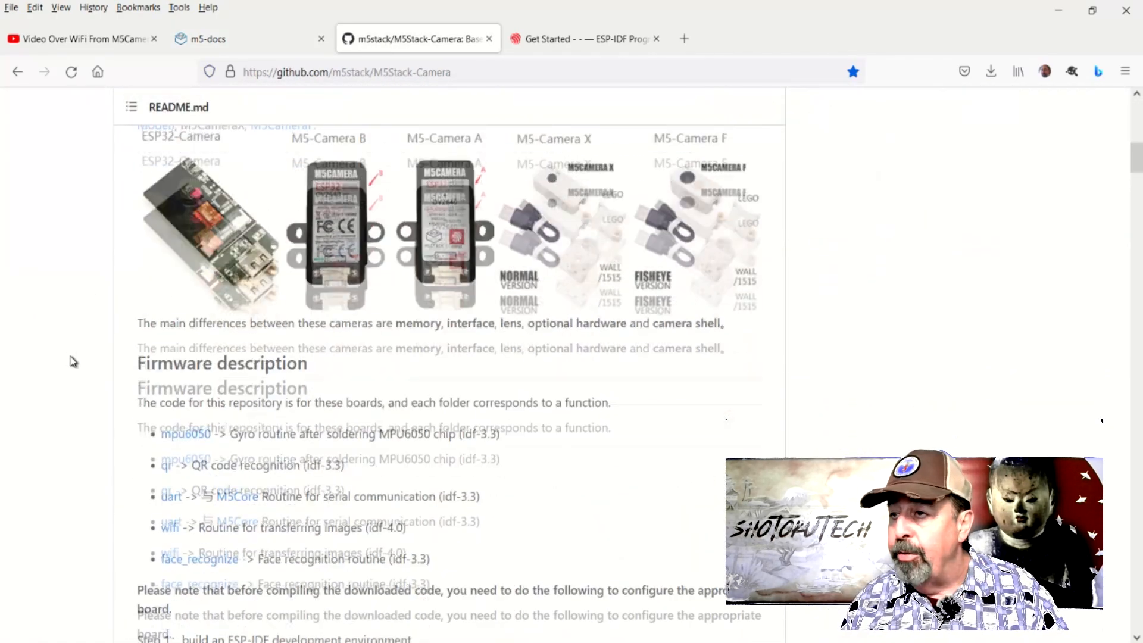
{"action": "scroll", "scroll_direction": "down", "scroll_amount": 3}
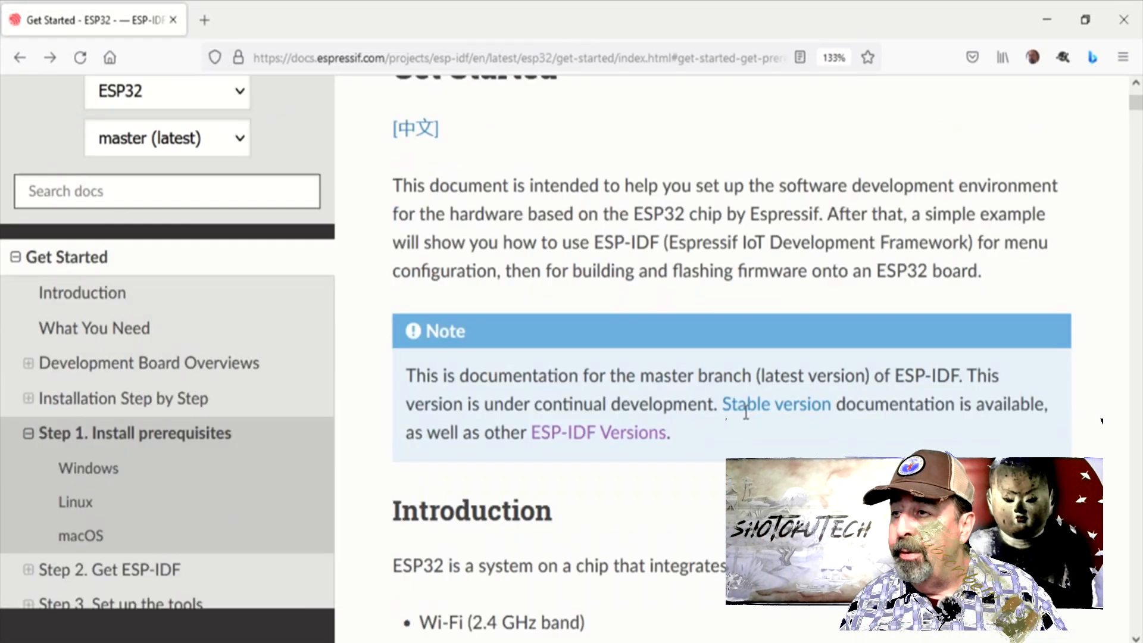
From Installation Step by Step, go to the Windows prerequisites guide and read the Limitations note
{"action": "scroll", "scroll_direction": "down", "scroll_amount": 3}
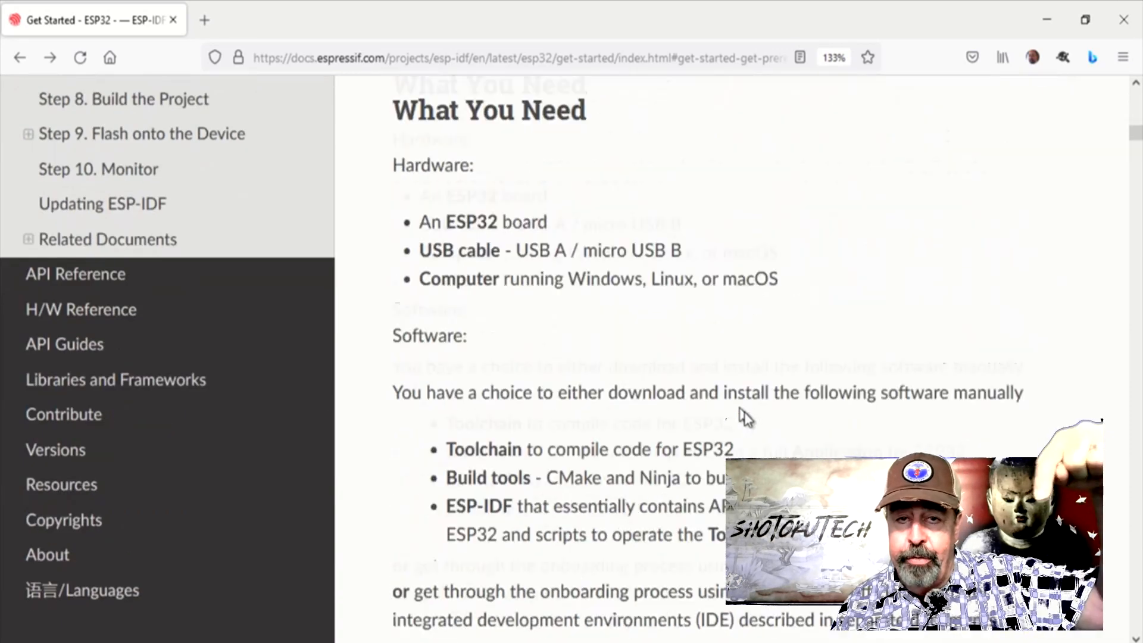
{"action": "scroll", "scroll_direction": "down", "scroll_amount": 3}
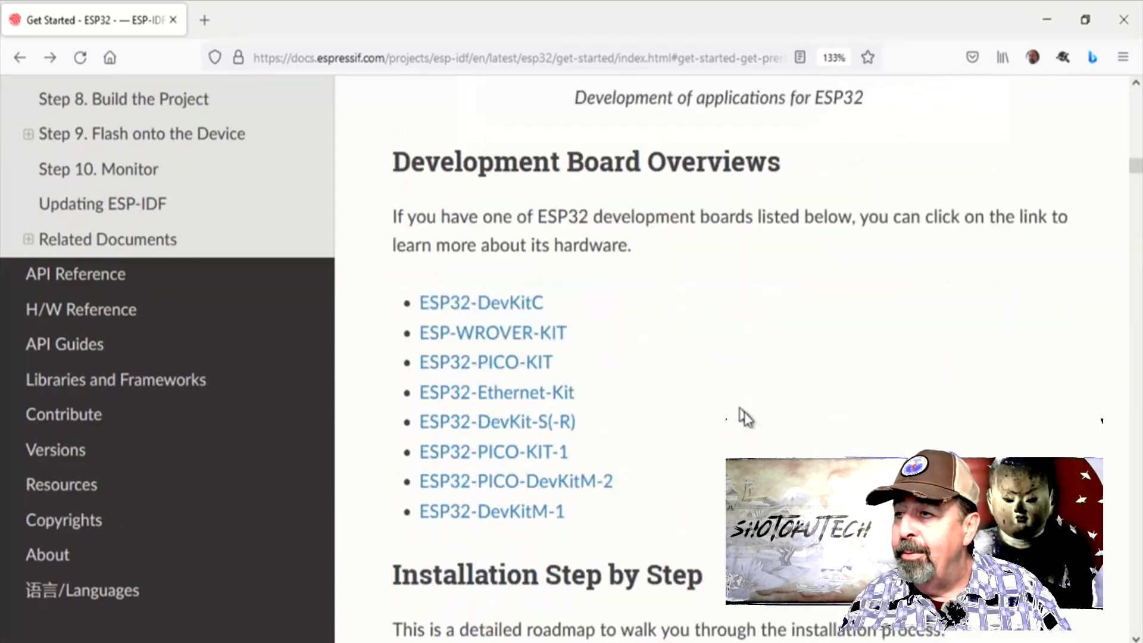
{"action": "scroll", "scroll_direction": "down", "scroll_amount": 3}
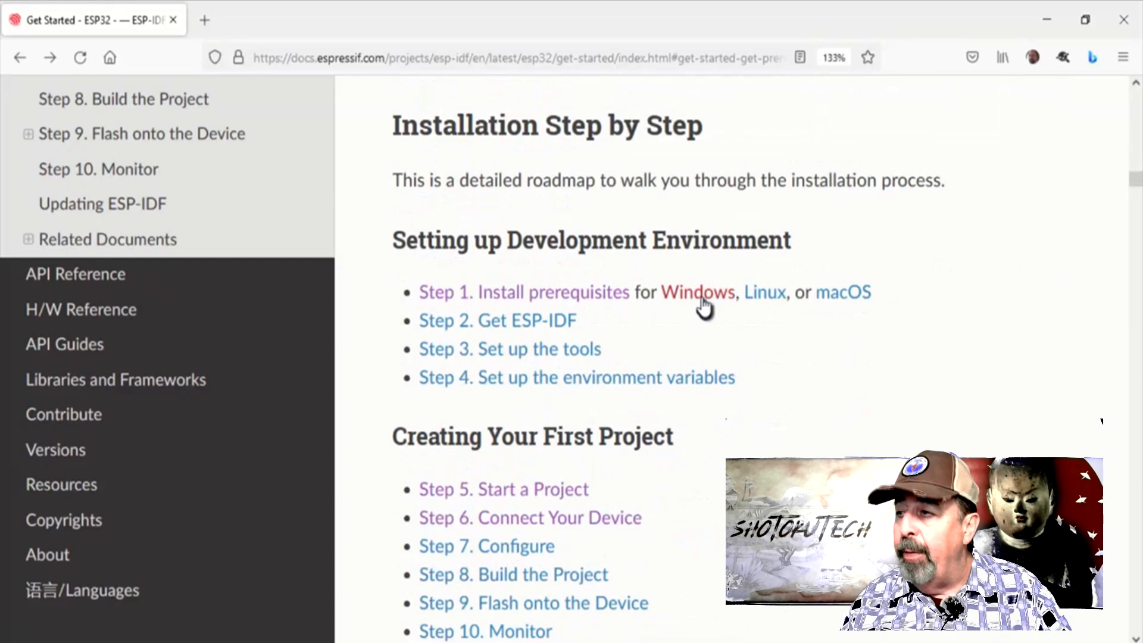
{"action": "left_click", "coordinate": [696, 292]}
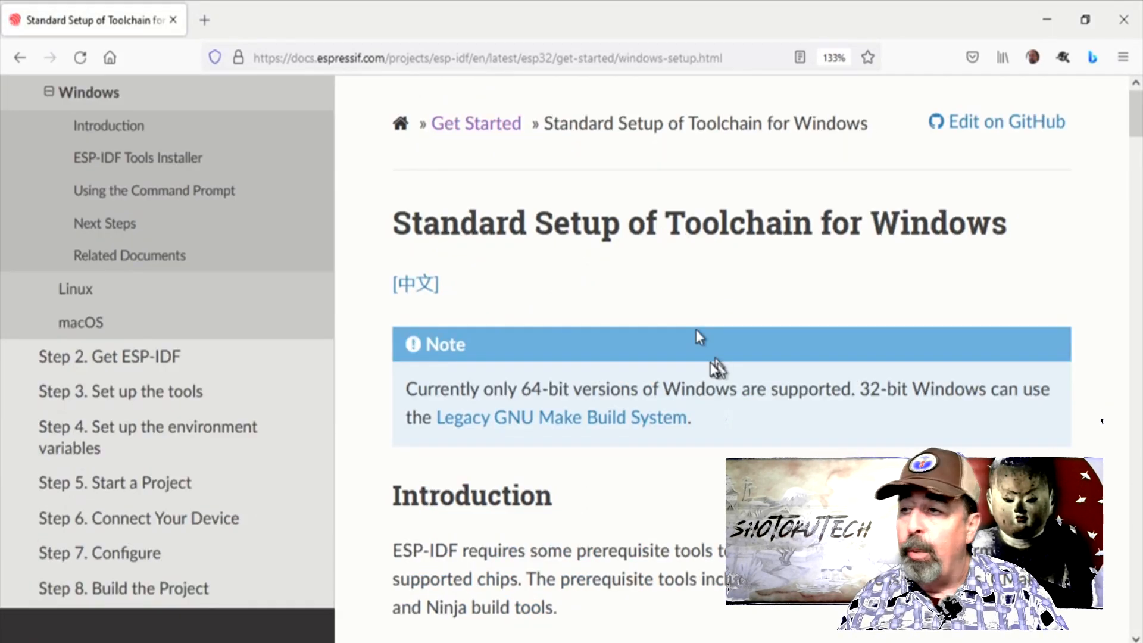
{"action": "scroll", "scroll_direction": "down", "scroll_amount": 3}
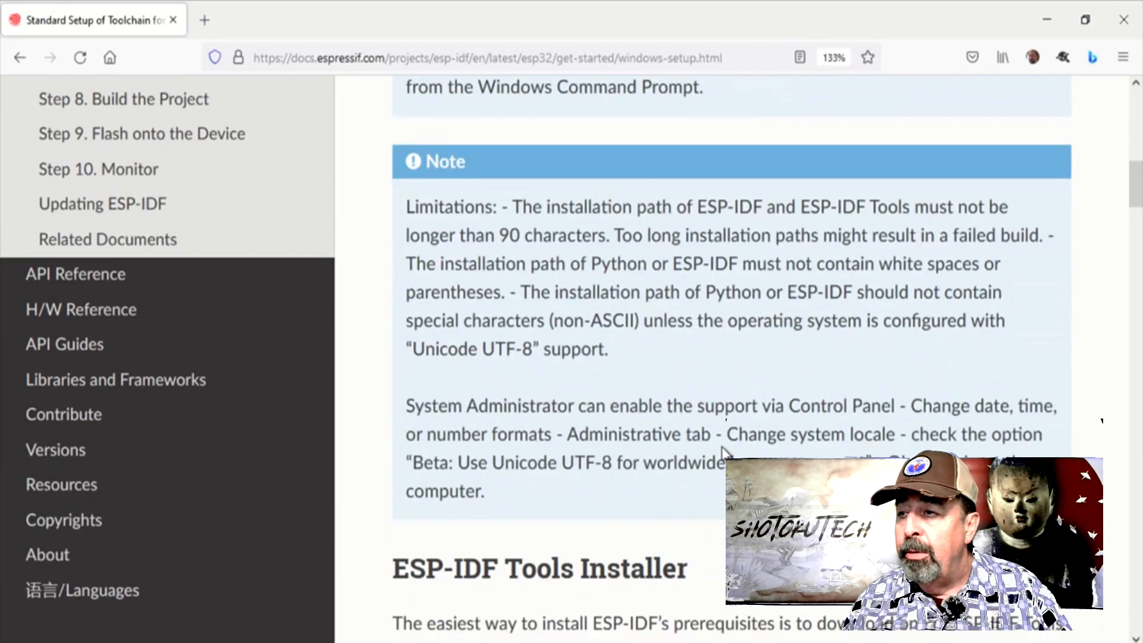
{"action": "mouse_move", "coordinate": [638, 367]}
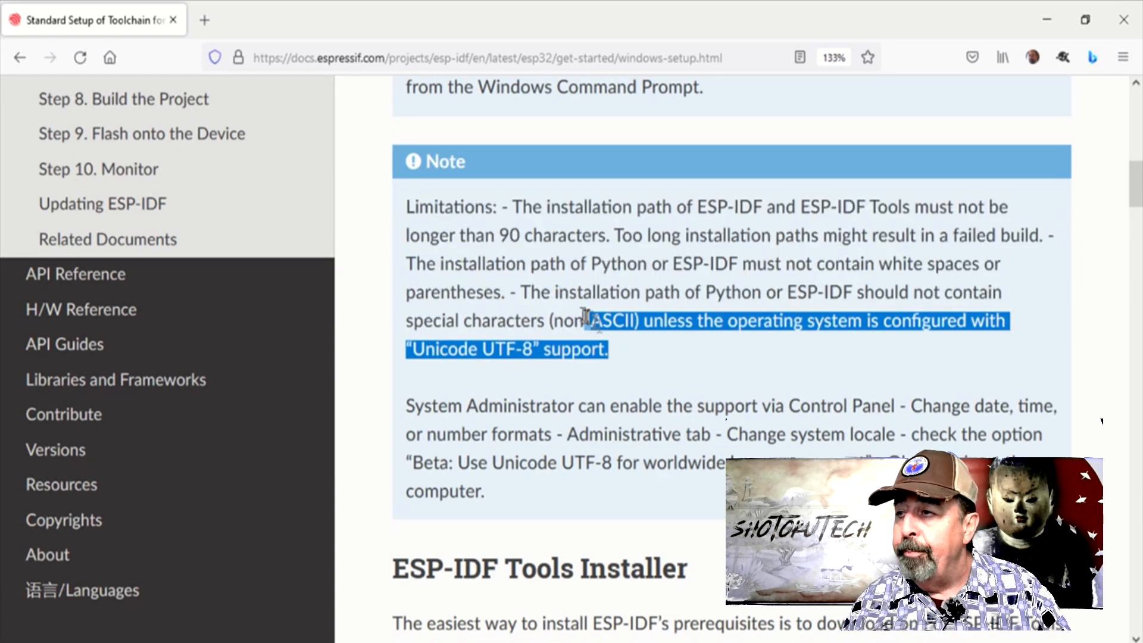
{"action": "left_click", "coordinate": [621, 366]}
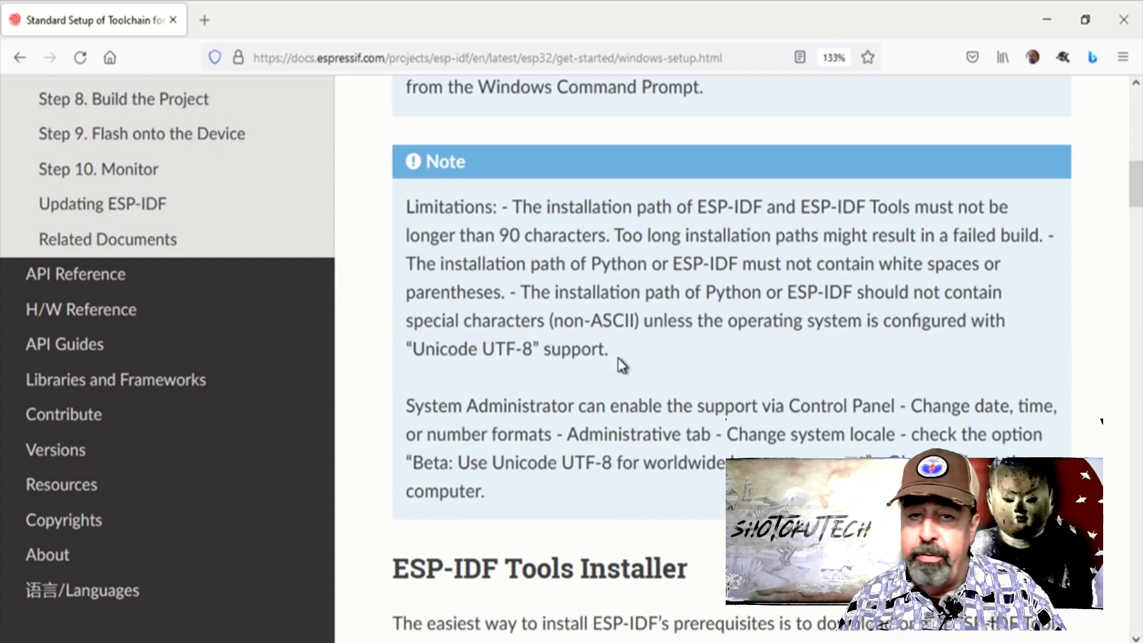
{"action": "scroll", "scroll_direction": "down", "scroll_amount": 3}
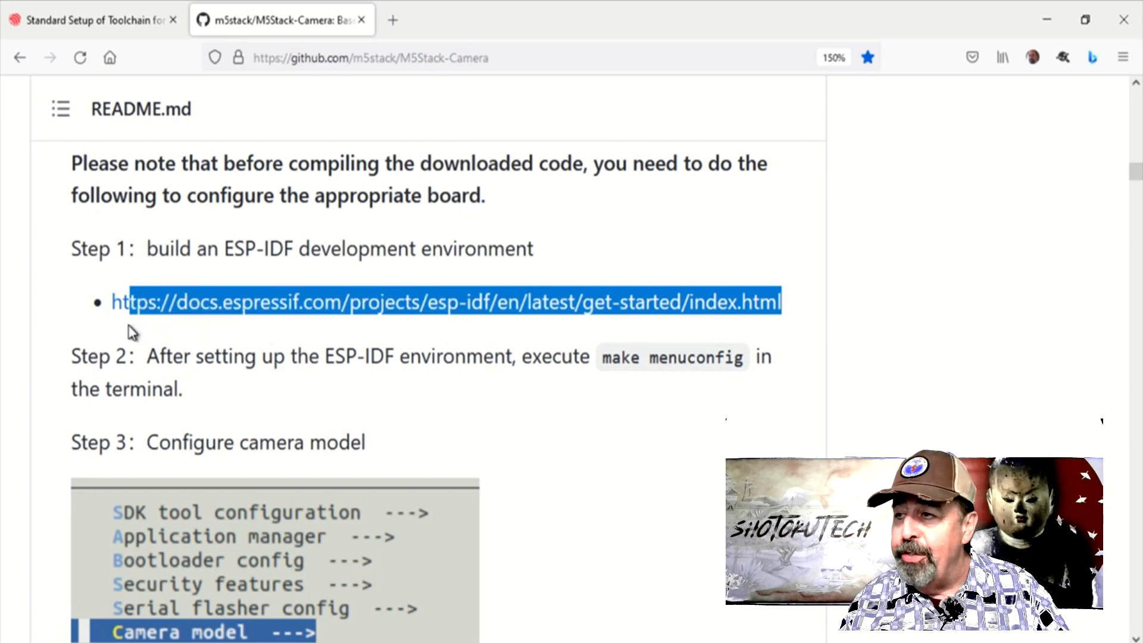
Recheck the Windows toolchain page, then bring up the ESP-IDF v4.0.3 Get Started guide tab
{"action": "left_click", "coordinate": [446, 301]}
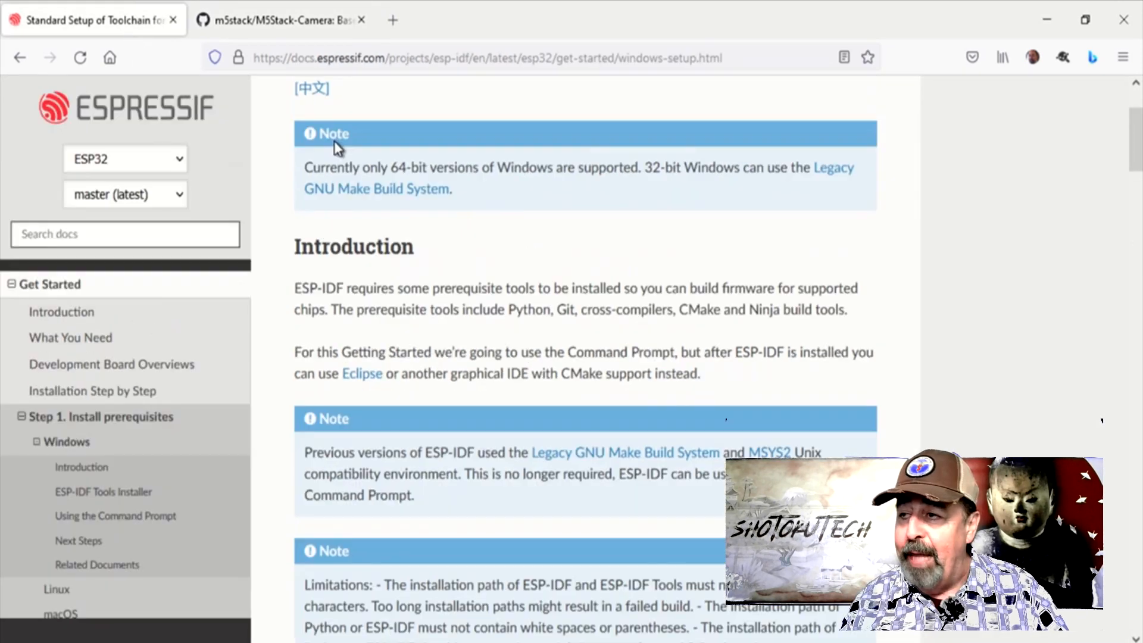
{"action": "scroll", "scroll_direction": "up", "scroll_amount": 3}
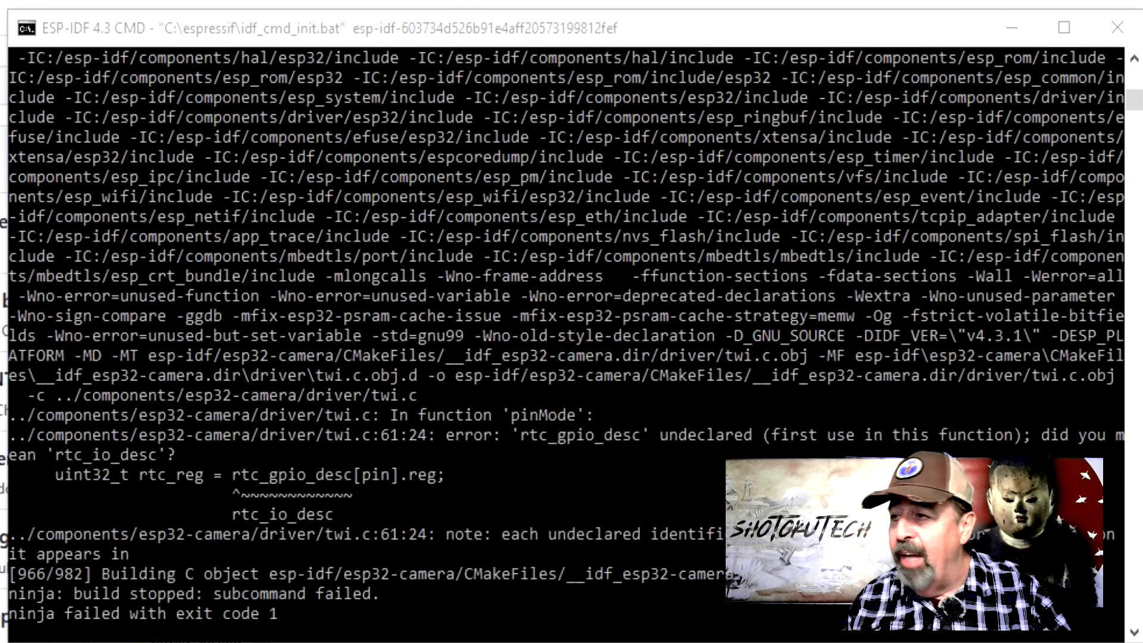
{"action": "scroll", "scroll_direction": "down", "scroll_amount": 3}
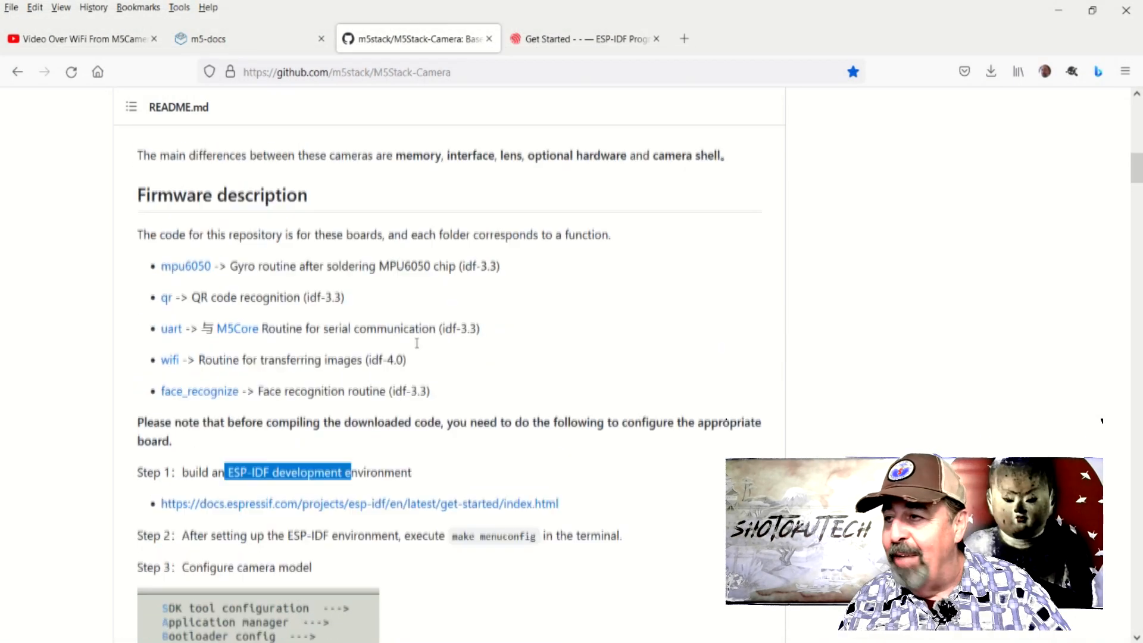
{"action": "mouse_move", "coordinate": [418, 348]}
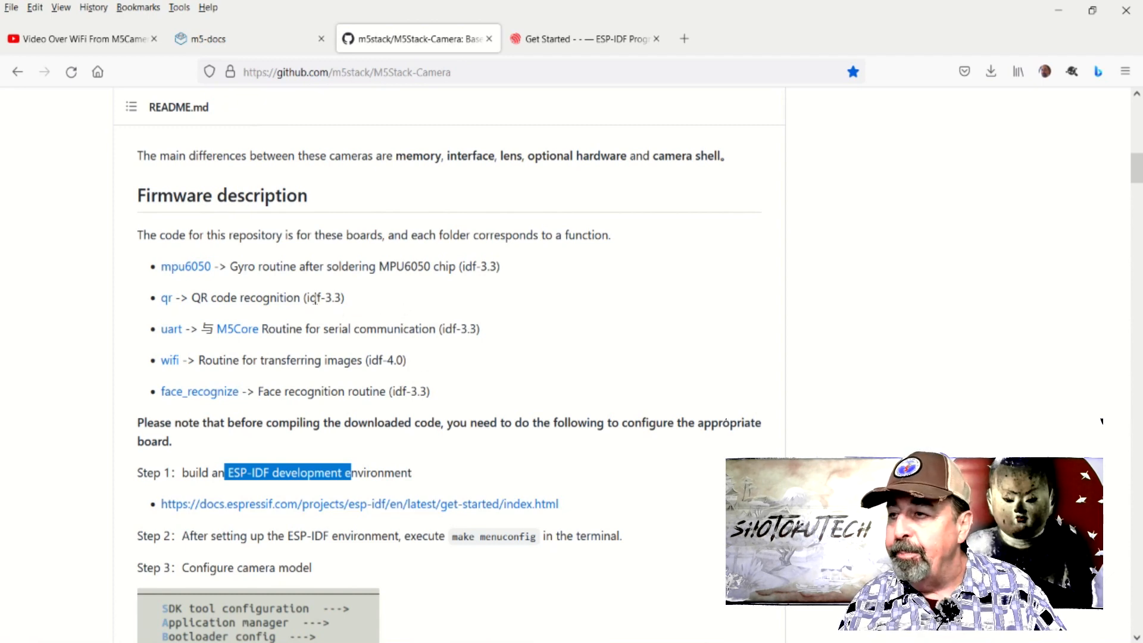
{"action": "left_click", "coordinate": [583, 38]}
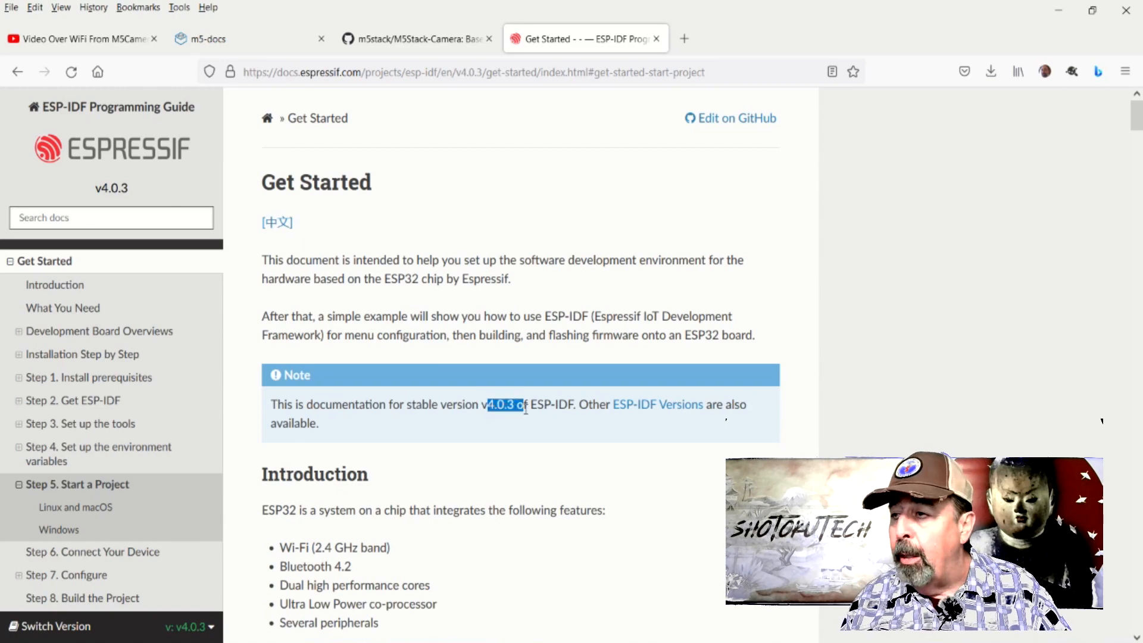
From v4.0.3 Step 1, go to the Windows guide and download esp-idf-tools-setup-2.3.exe
{"action": "scroll", "scroll_direction": "down", "scroll_amount": 3}
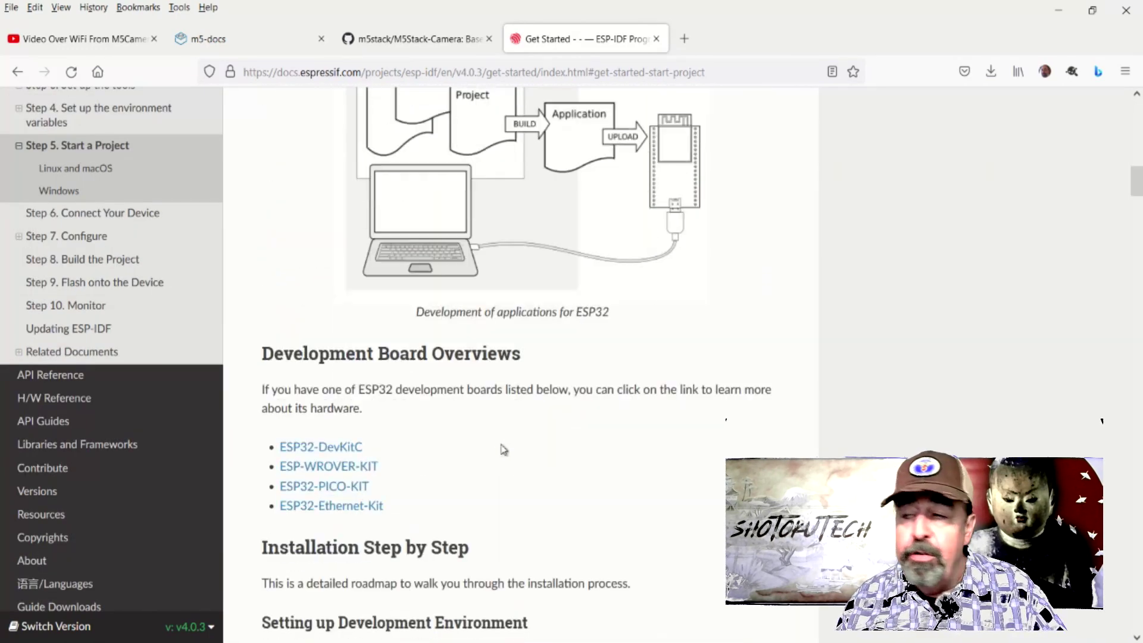
{"action": "scroll", "scroll_direction": "down", "scroll_amount": 3}
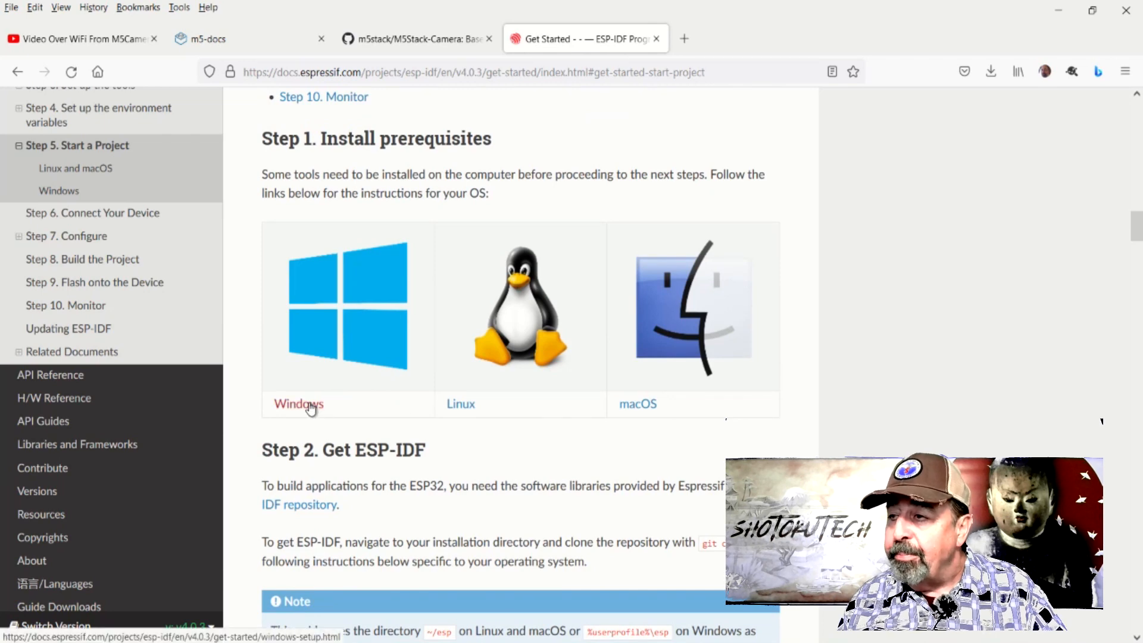
{"action": "left_click", "coordinate": [298, 403]}
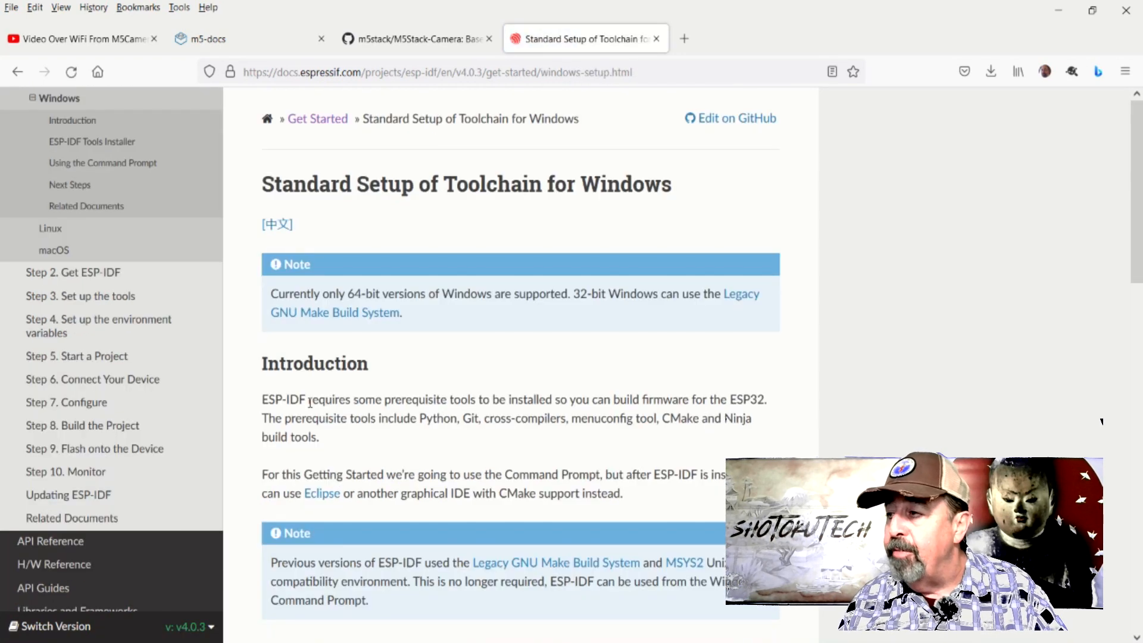
{"action": "mouse_move", "coordinate": [551, 362]}
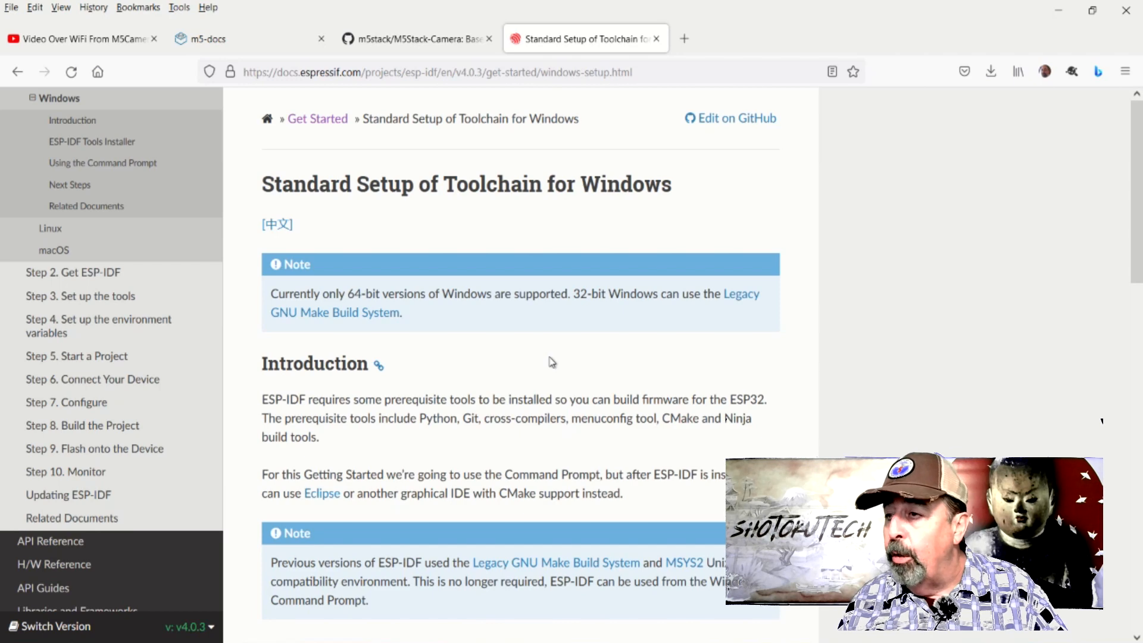
{"action": "scroll", "scroll_direction": "down", "scroll_amount": 3}
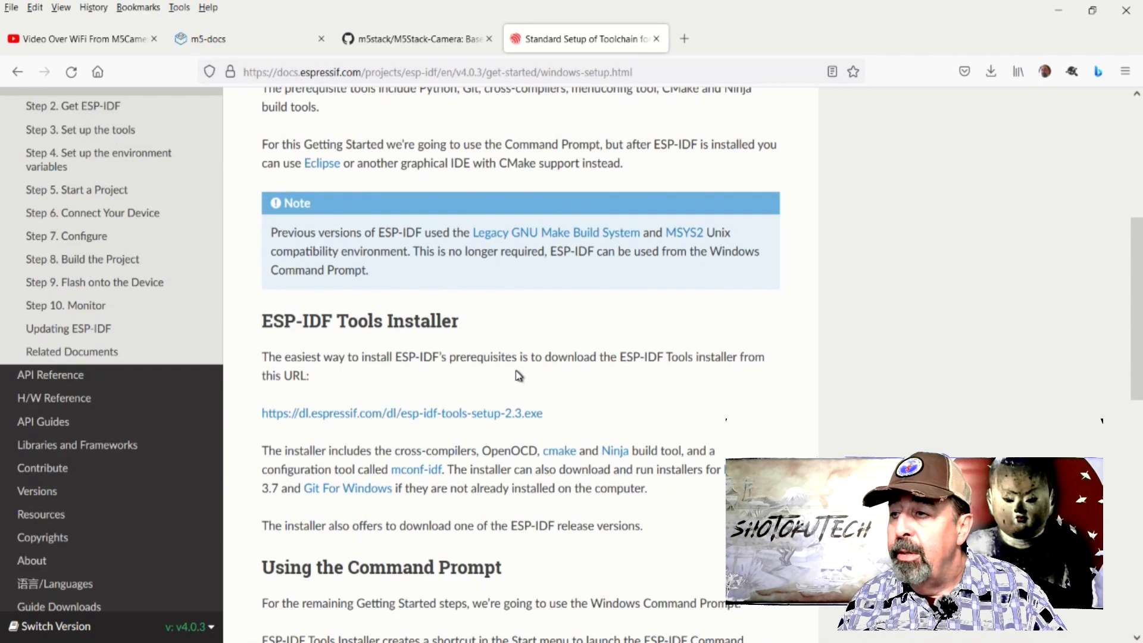
{"action": "left_click", "coordinate": [401, 413]}
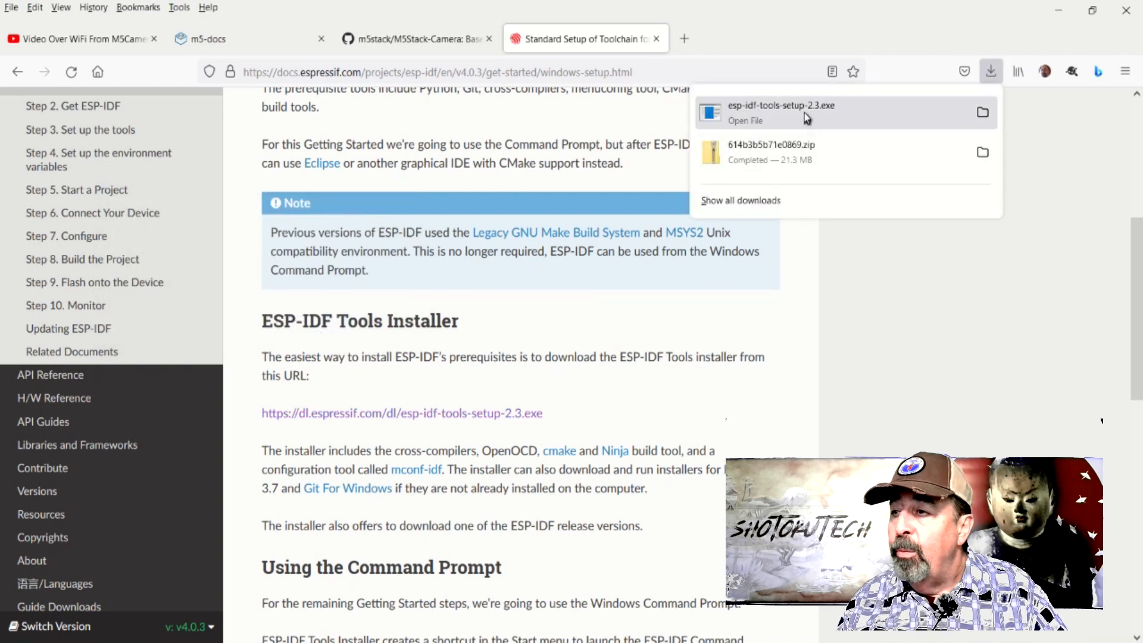
Launch the downloaded installer, pass the system check, and choose v4.0.3 installed into C:\esp-idf
{"action": "left_click", "coordinate": [744, 120]}
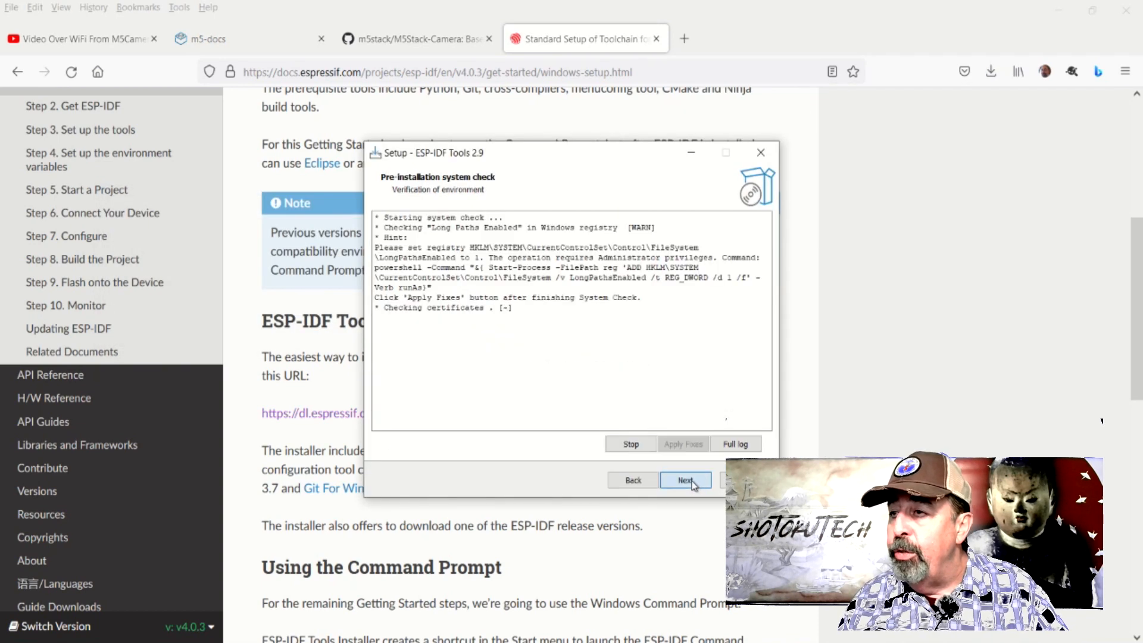
{"action": "left_click", "coordinate": [683, 480]}
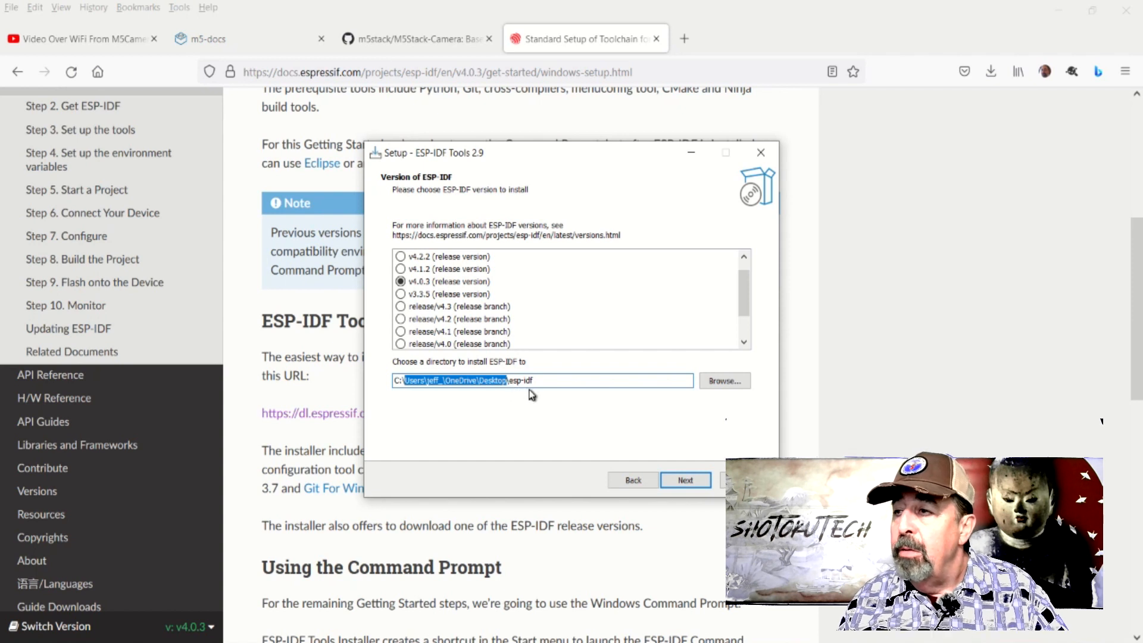
{"action": "type", "text": "C:\\esp-idf"}
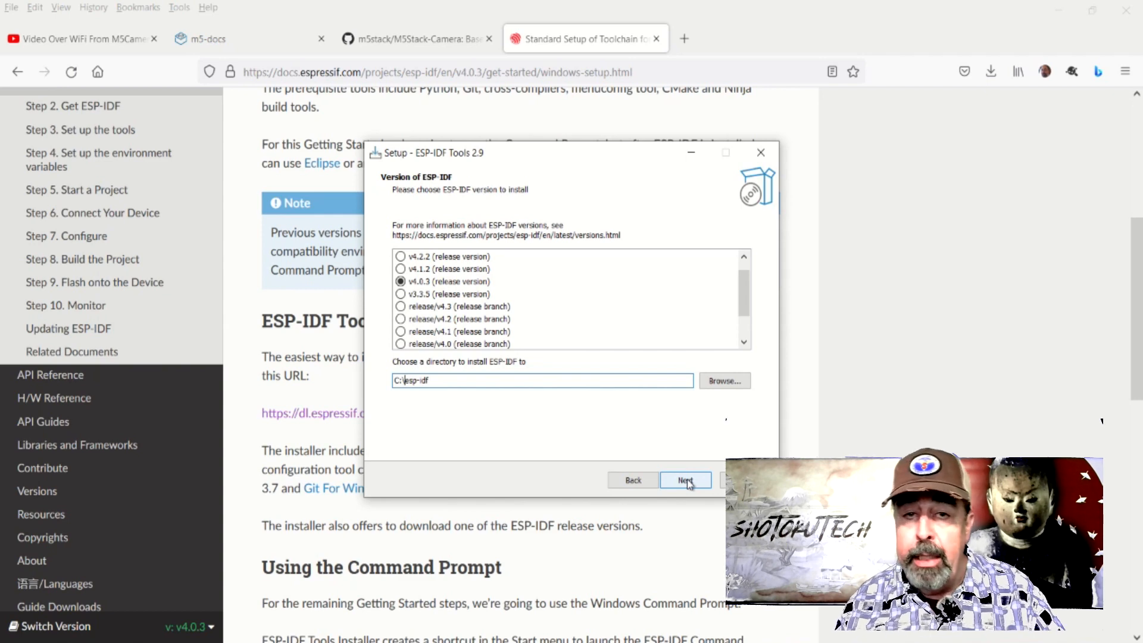
{"action": "left_click", "coordinate": [685, 480]}
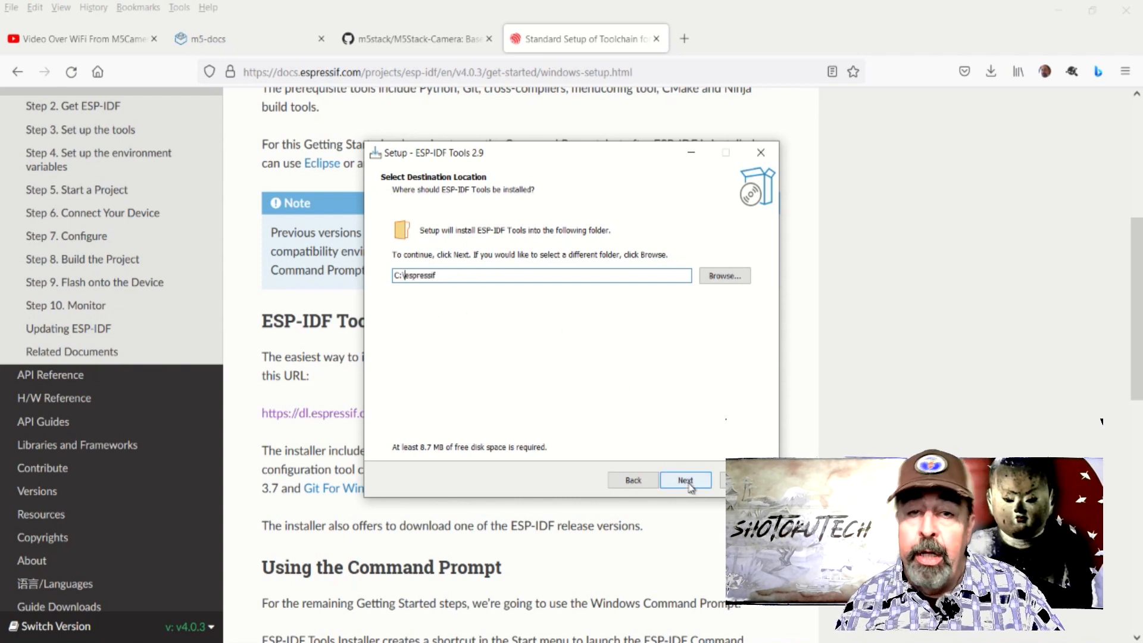
Accept C:\espressif for tools, keep all components, start installing and allow the Espressif USB driver
{"action": "left_click", "coordinate": [683, 480]}
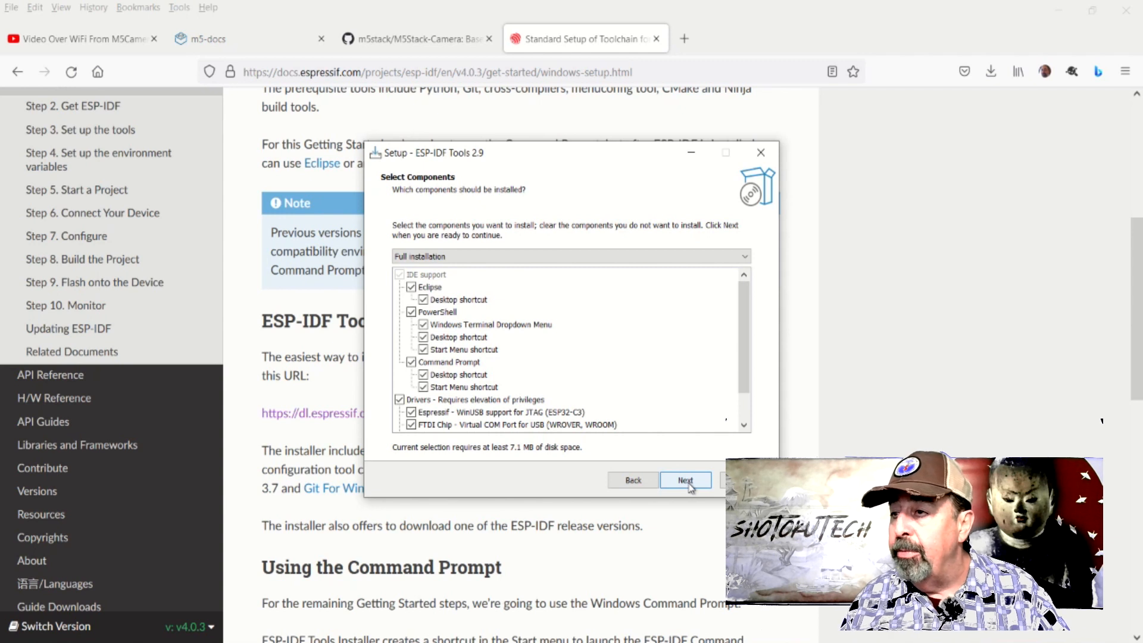
{"action": "left_click", "coordinate": [684, 479]}
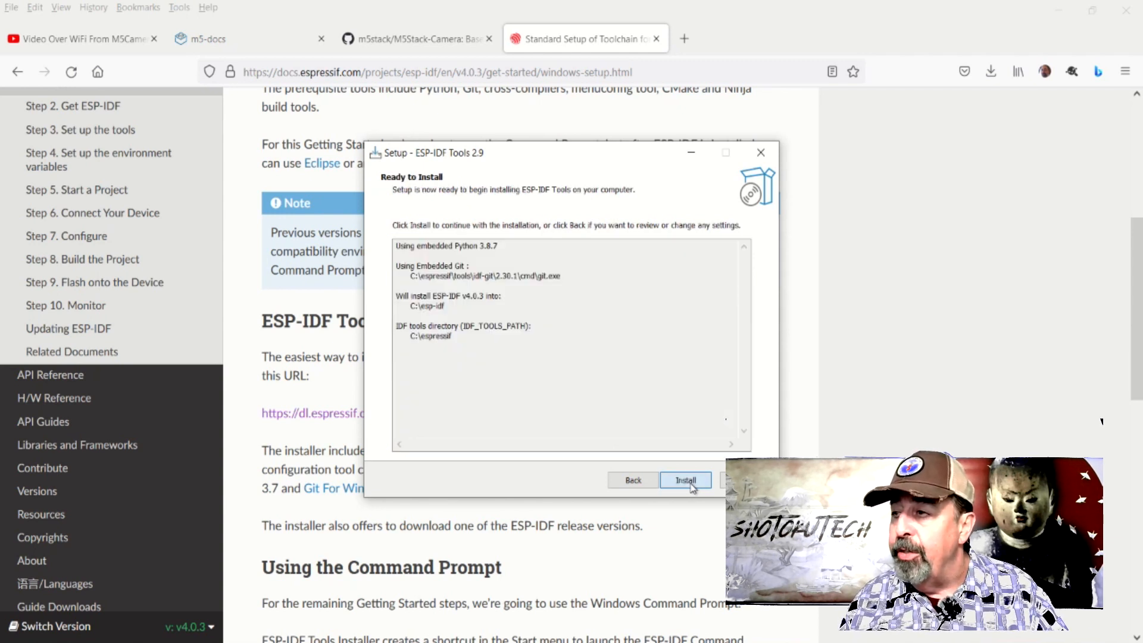
{"action": "left_click", "coordinate": [685, 480]}
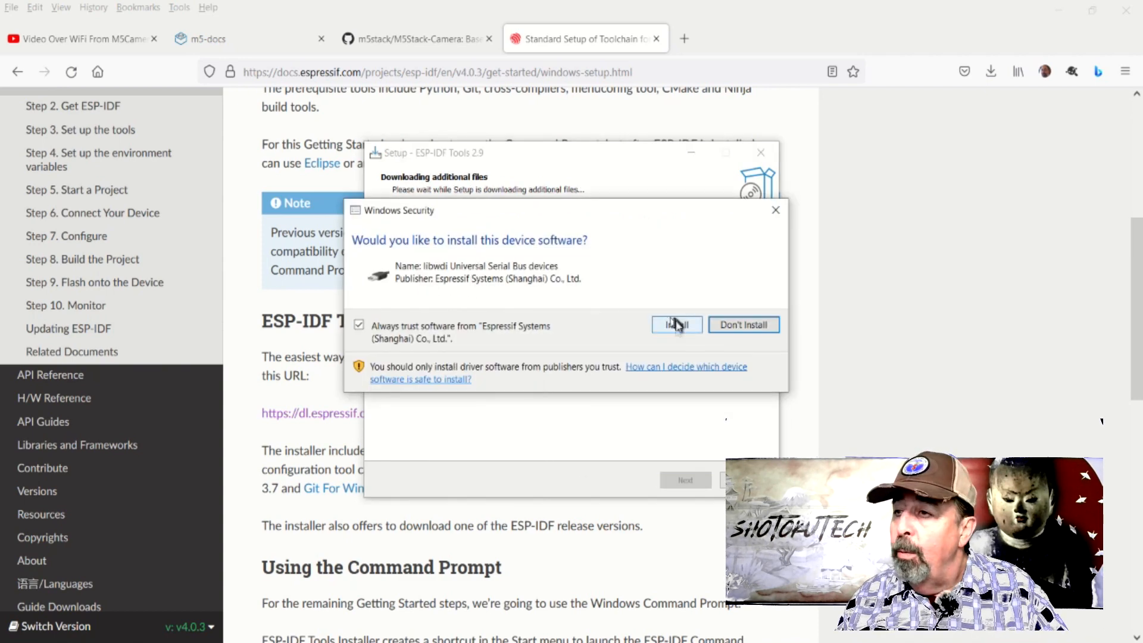
{"action": "left_click", "coordinate": [676, 323]}
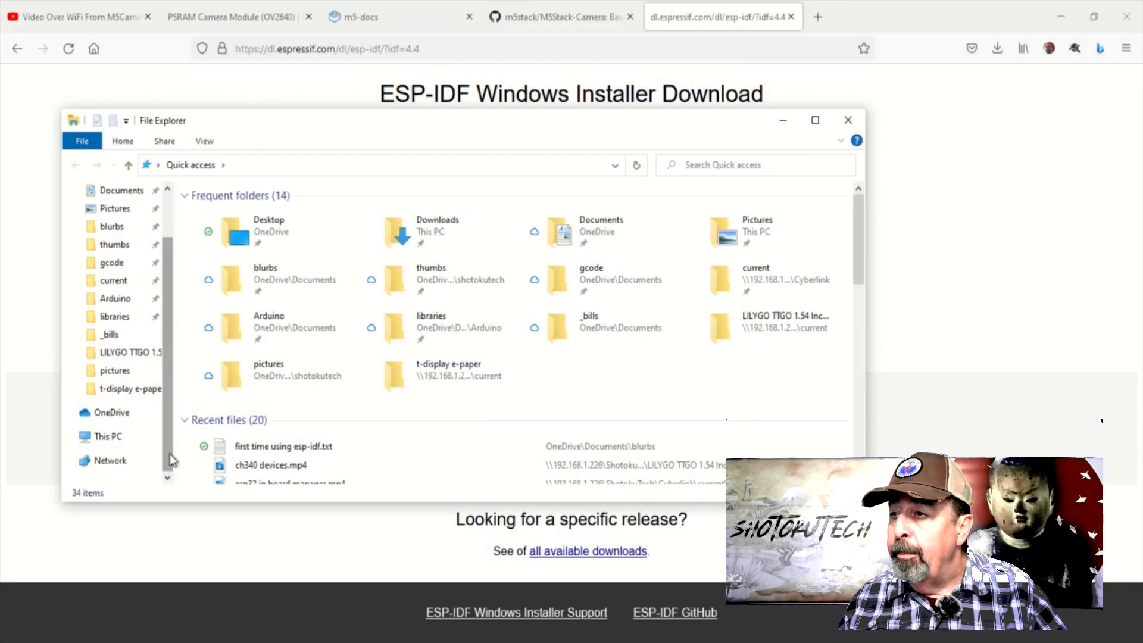
On the C: drive, look inside the espressif folder, then go back and look inside esp-idf
{"action": "left_click", "coordinate": [108, 436]}
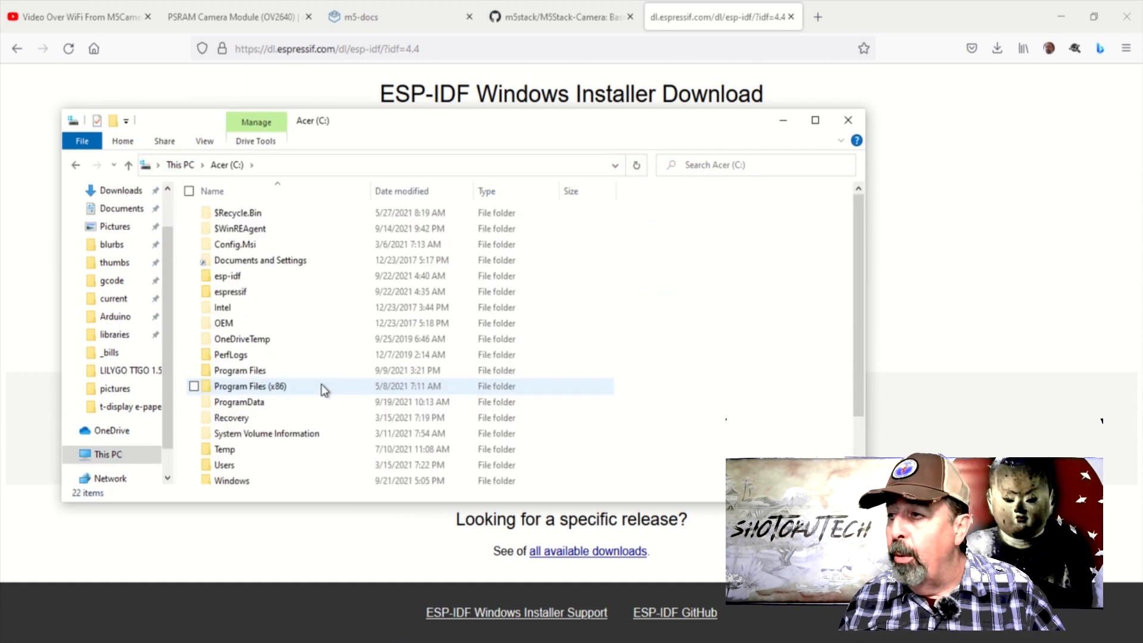
{"action": "left_click", "coordinate": [230, 291]}
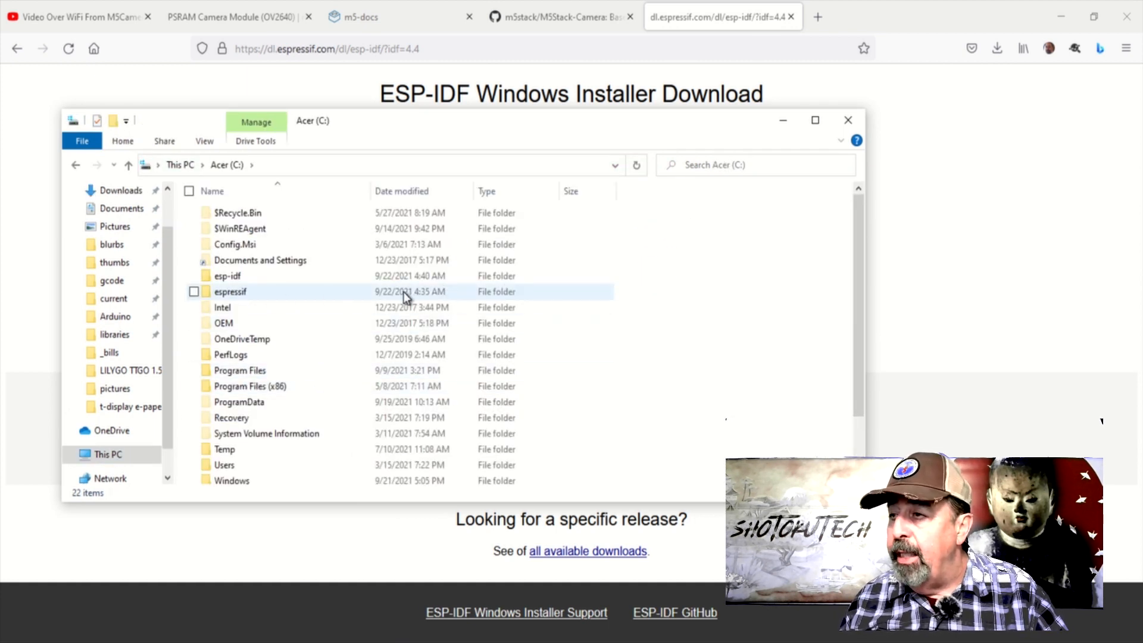
{"action": "mouse_move", "coordinate": [230, 307]}
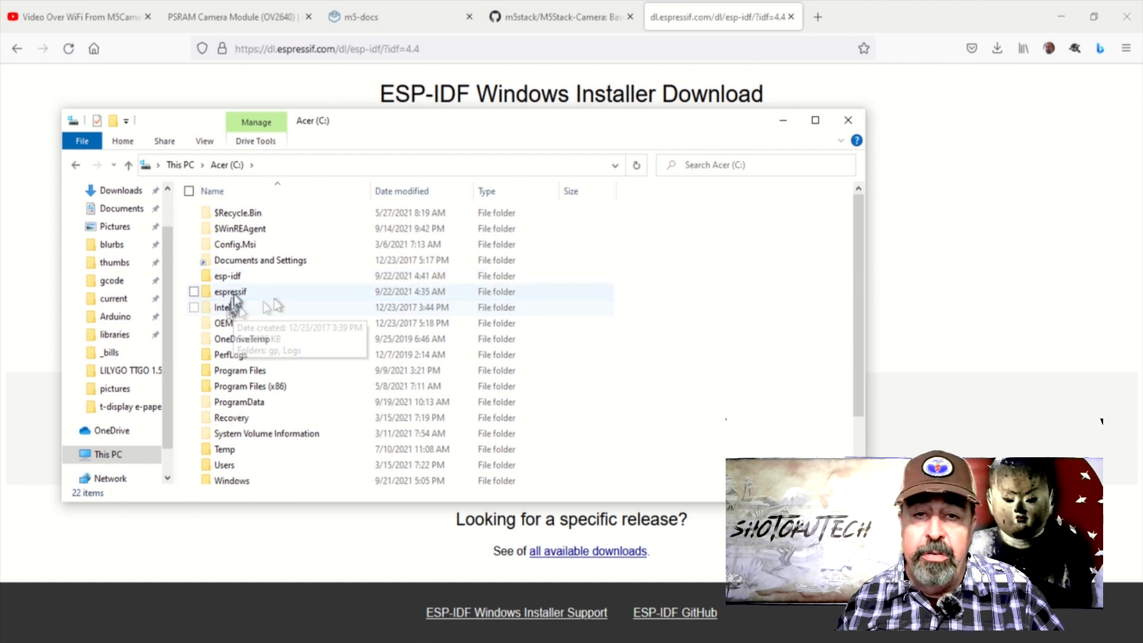
{"action": "double_click", "coordinate": [230, 291]}
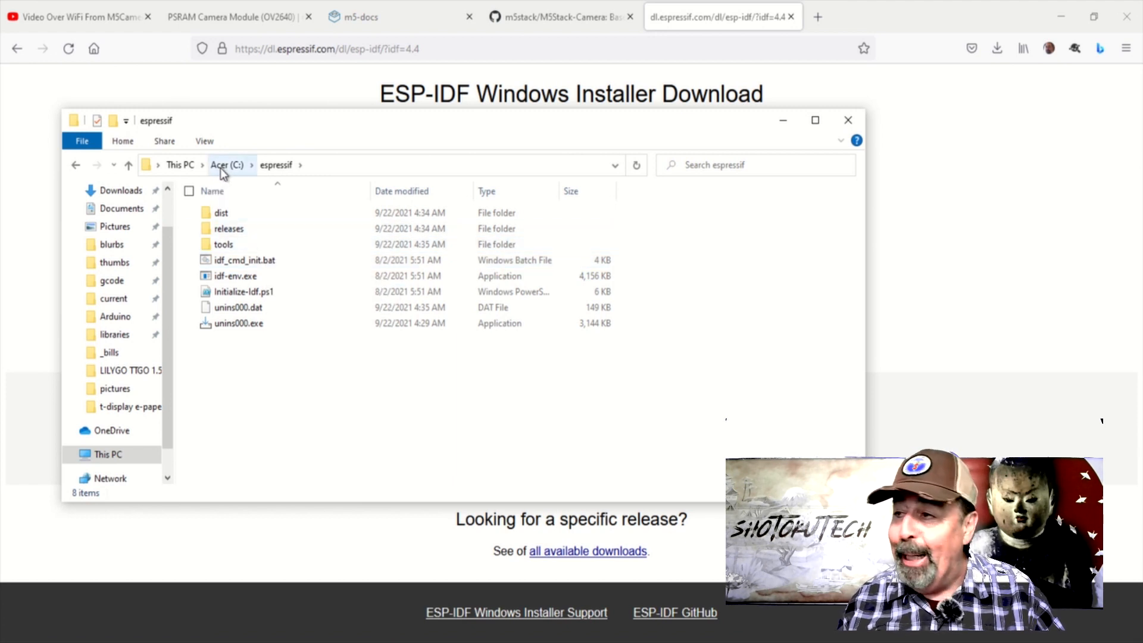
{"action": "left_click", "coordinate": [226, 165]}
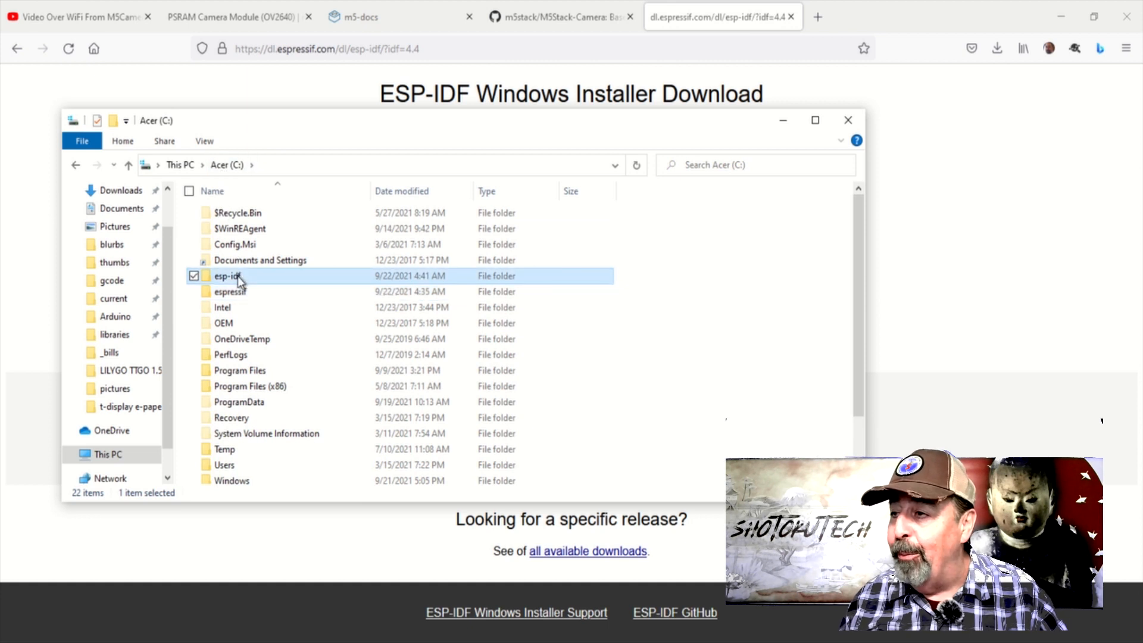
{"action": "double_click", "coordinate": [228, 275]}
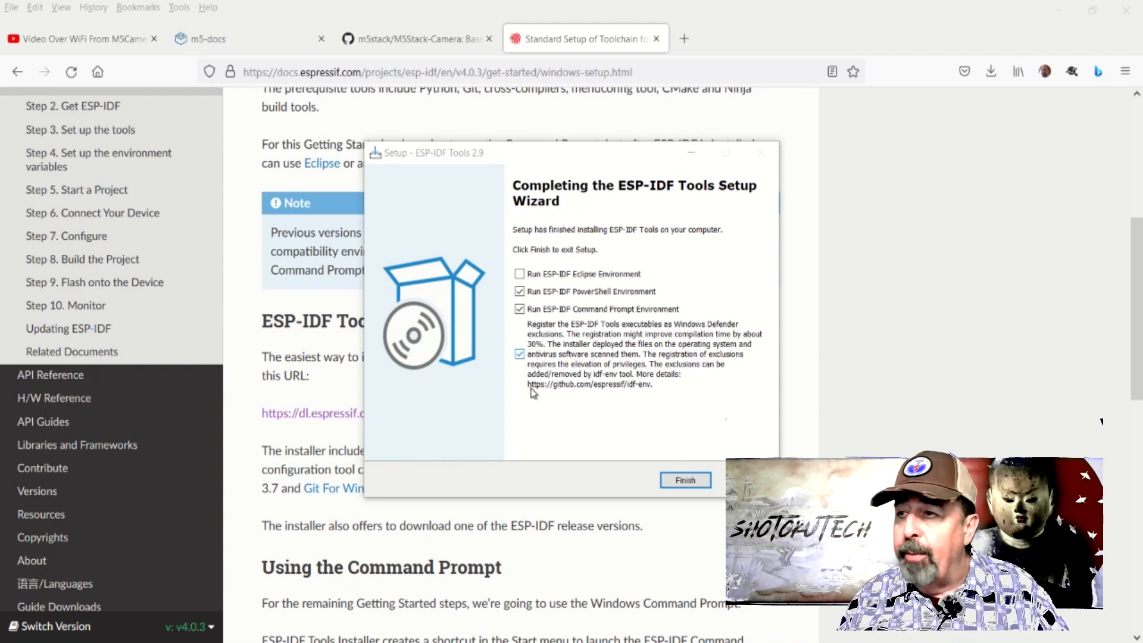
Uncheck Run ESP-IDF PowerShell Environment, keep Command Prompt, and finish setup
{"action": "left_click", "coordinate": [683, 480]}
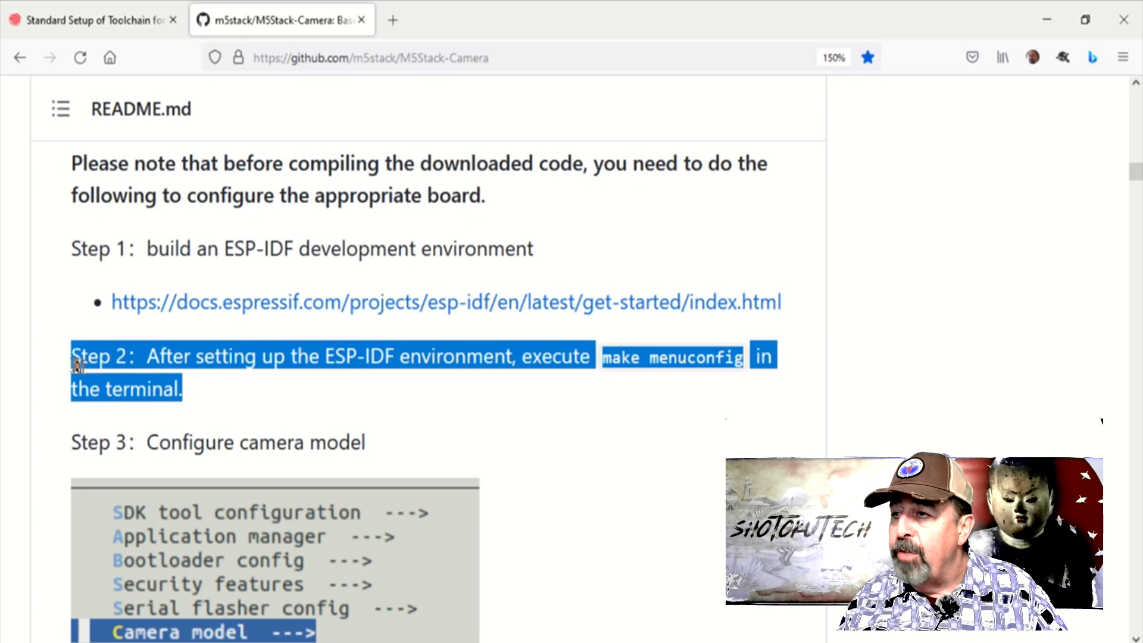
{"action": "mouse_move", "coordinate": [44, 377]}
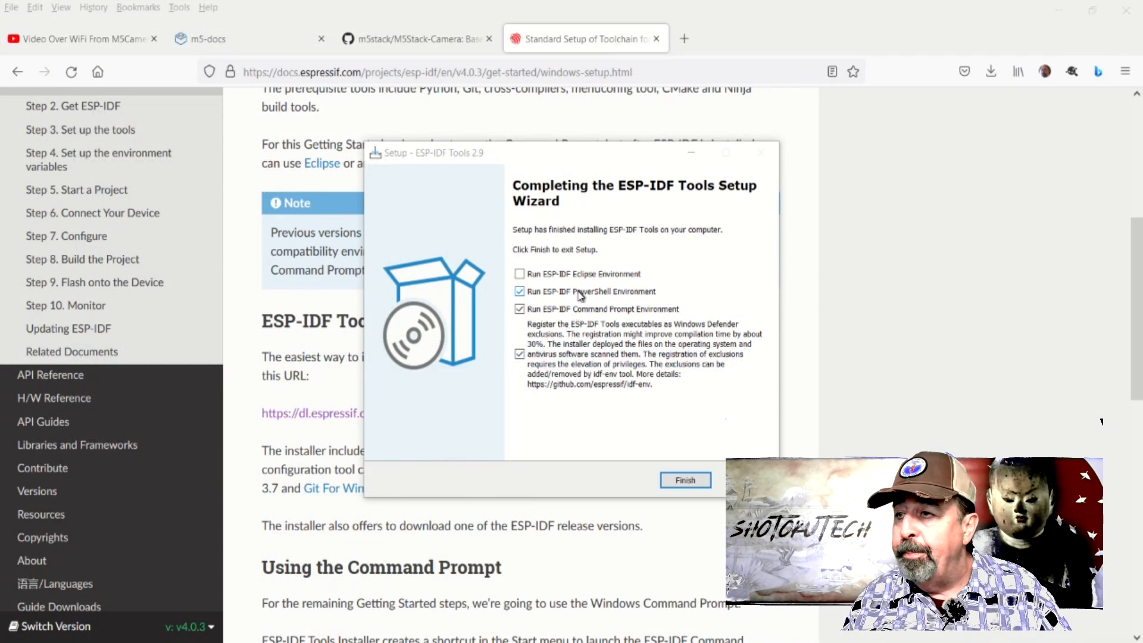
{"action": "left_click", "coordinate": [519, 290]}
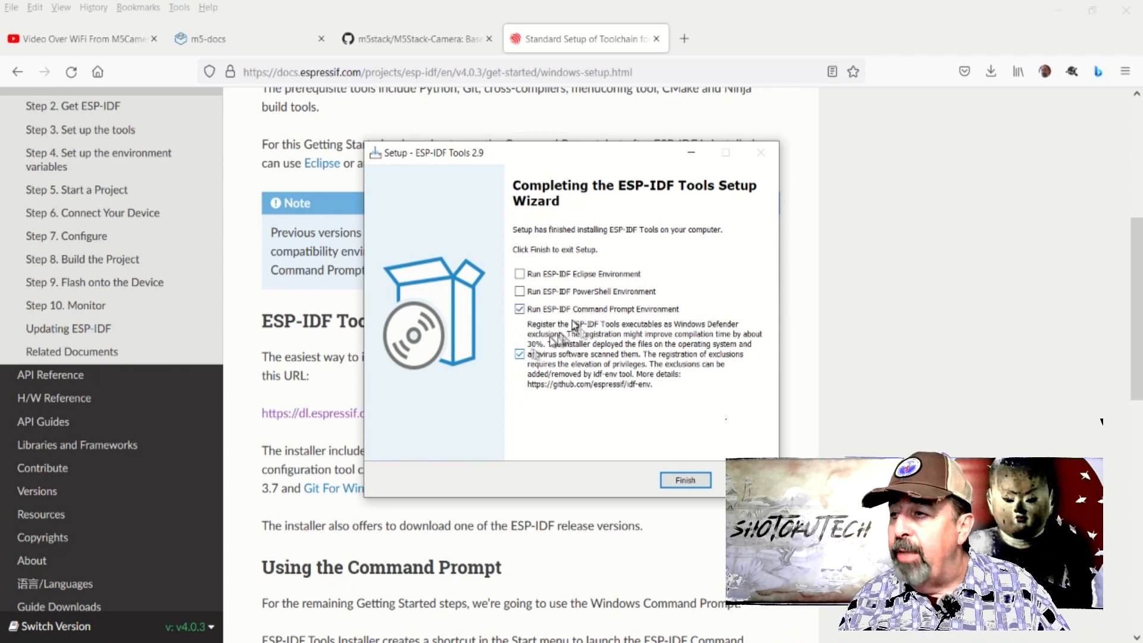
{"action": "left_click", "coordinate": [683, 480]}
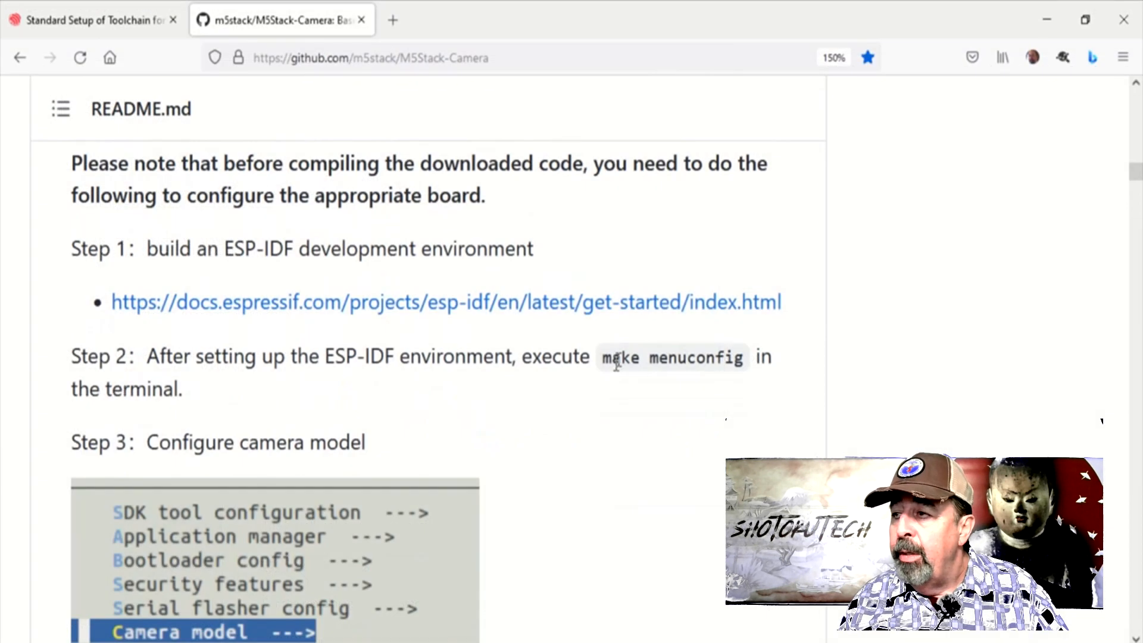
Scroll the README through the make/flash steps, then view Step 8 Build the Project in Get Started
{"action": "scroll", "scroll_direction": "down", "scroll_amount": 3}
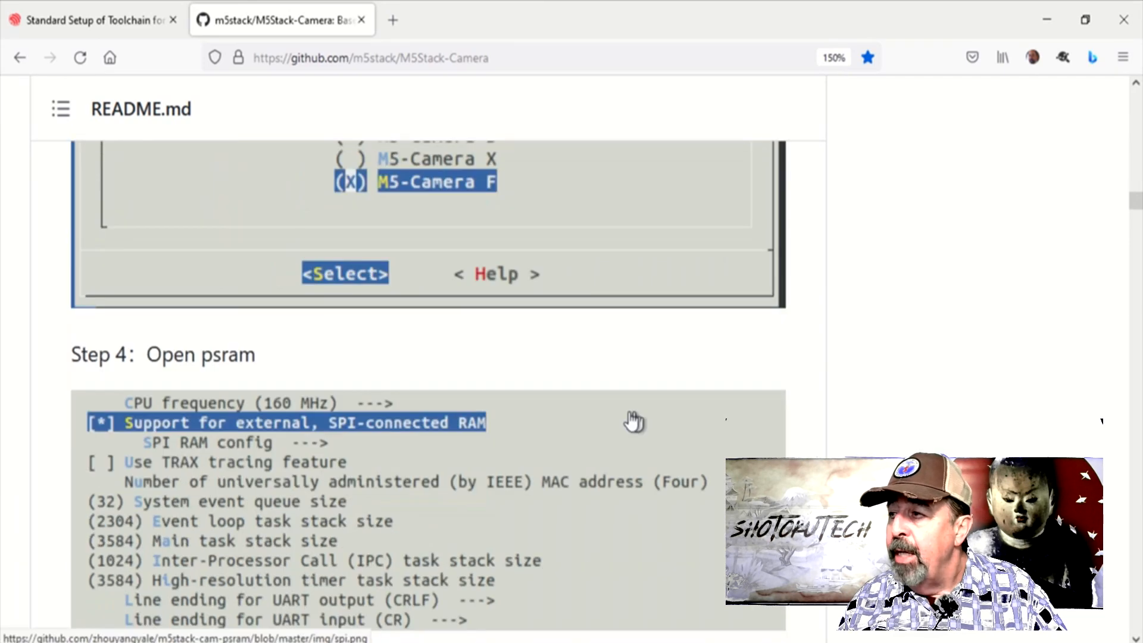
{"action": "scroll", "scroll_direction": "down", "scroll_amount": 3}
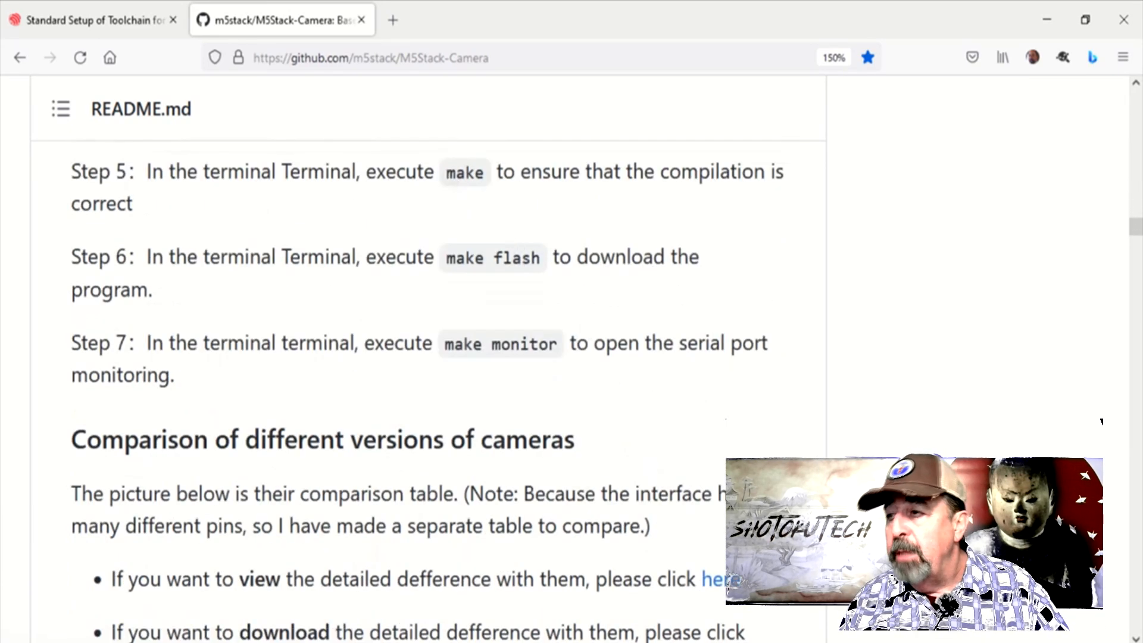
{"action": "double_click", "coordinate": [464, 257]}
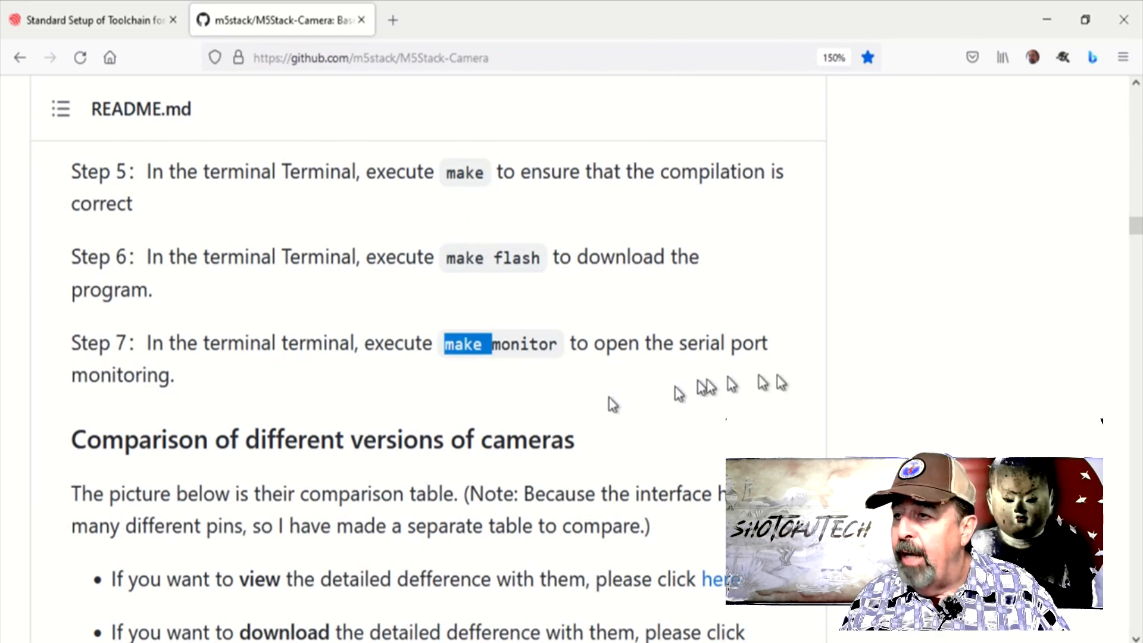
{"action": "left_click", "coordinate": [91, 20]}
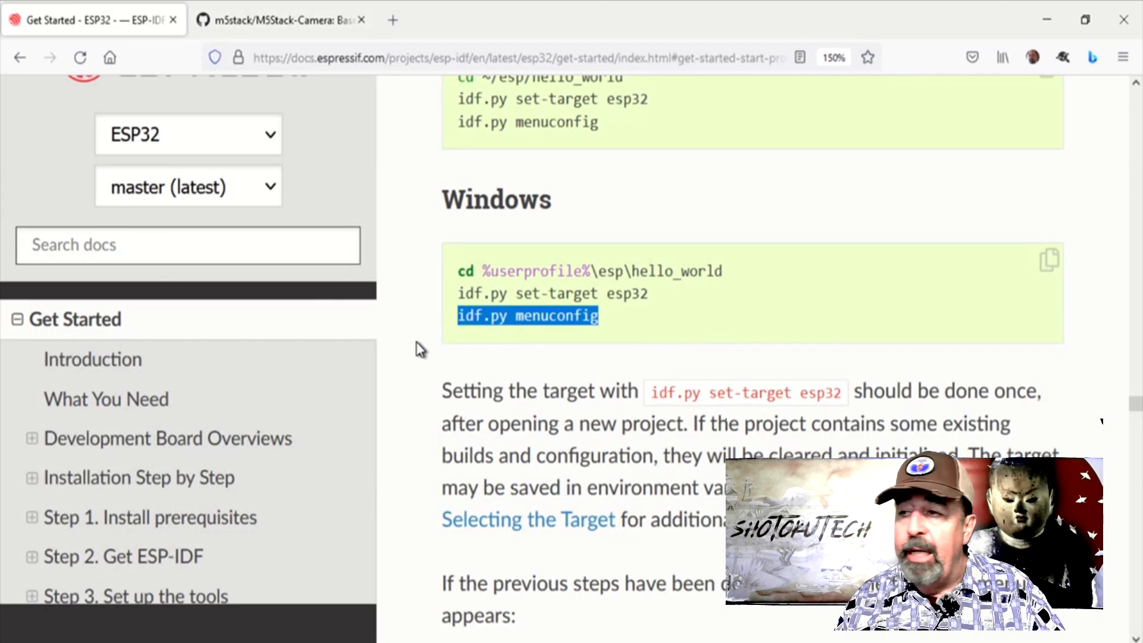
{"action": "scroll", "scroll_direction": "down", "scroll_amount": 3}
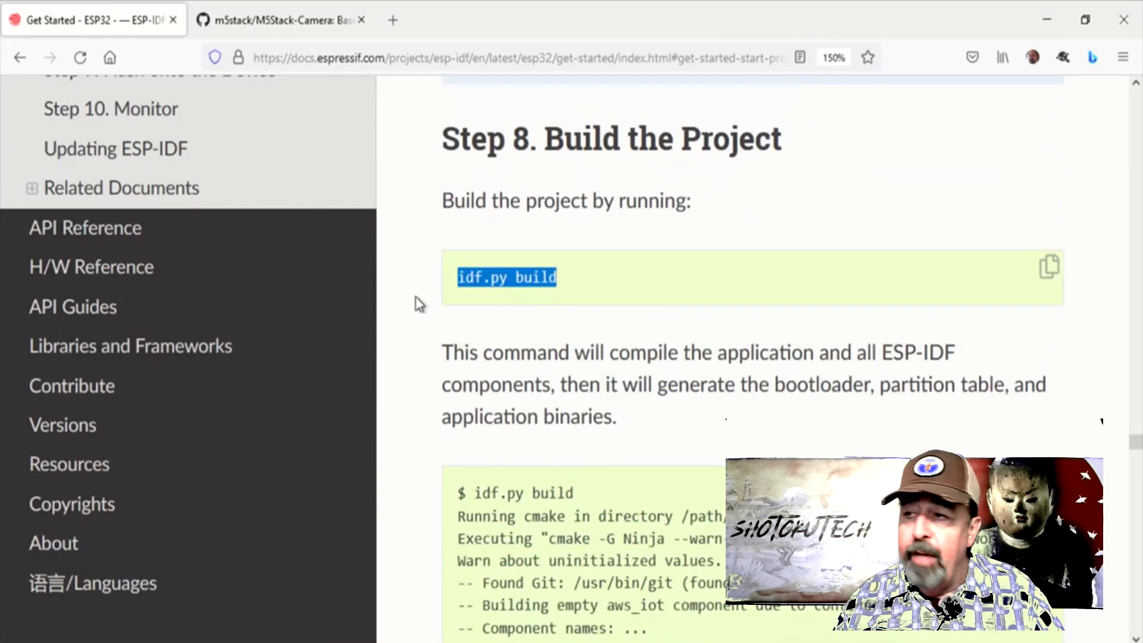
{"action": "scroll", "scroll_direction": "down", "scroll_amount": 3}
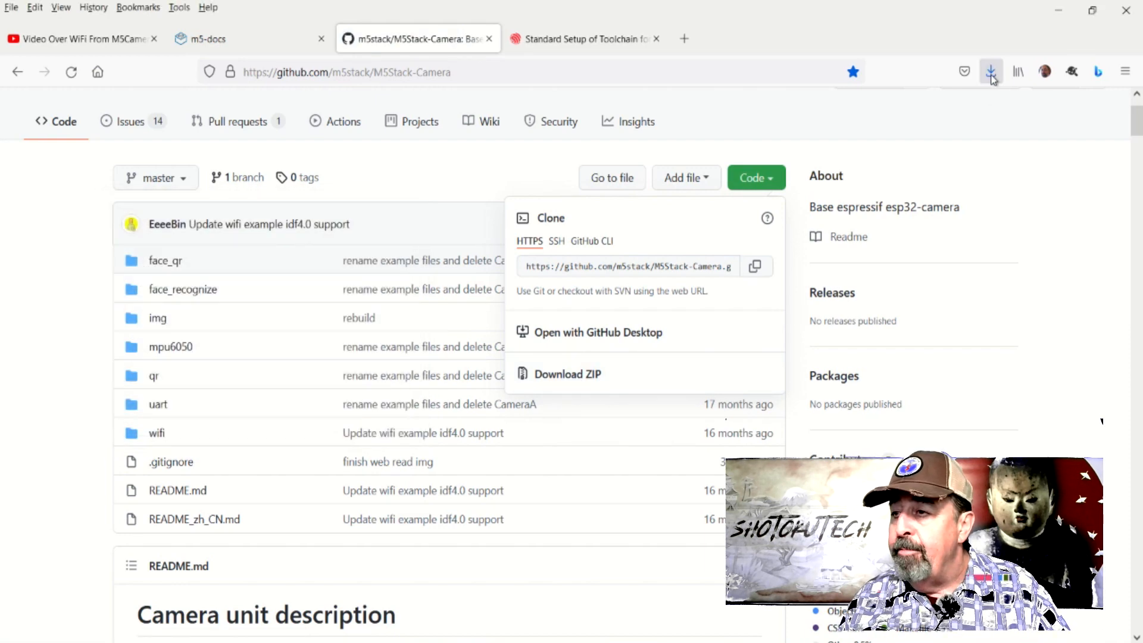
Paste the M5Stack-Camera-master folder onto the C: drive and open it
{"action": "right_click", "coordinate": [693, 263]}
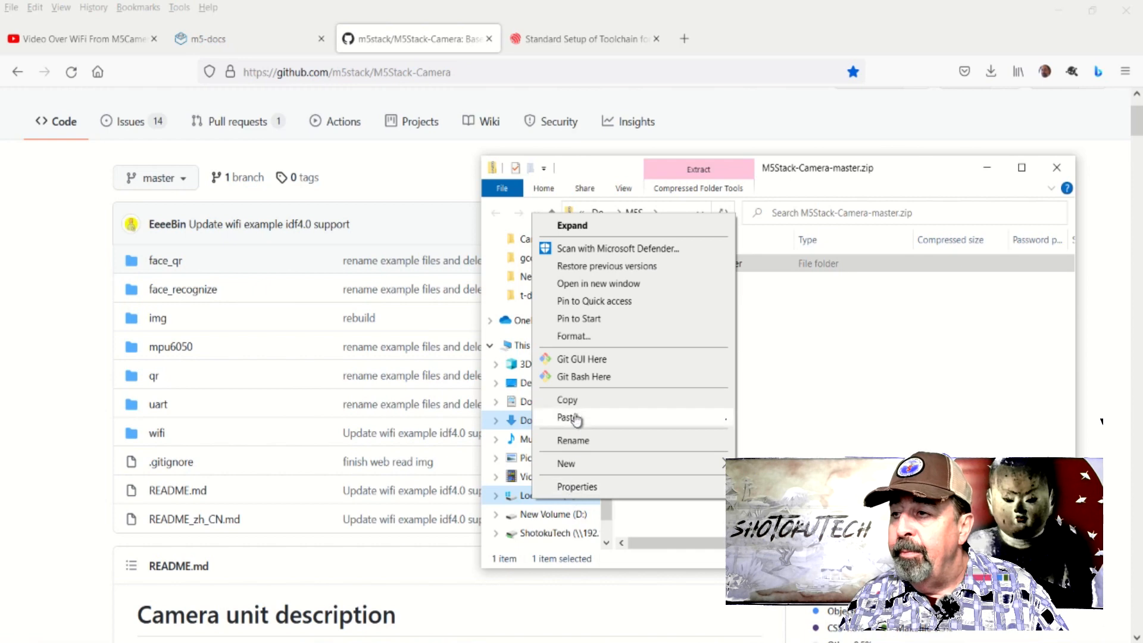
{"action": "left_click", "coordinate": [568, 418]}
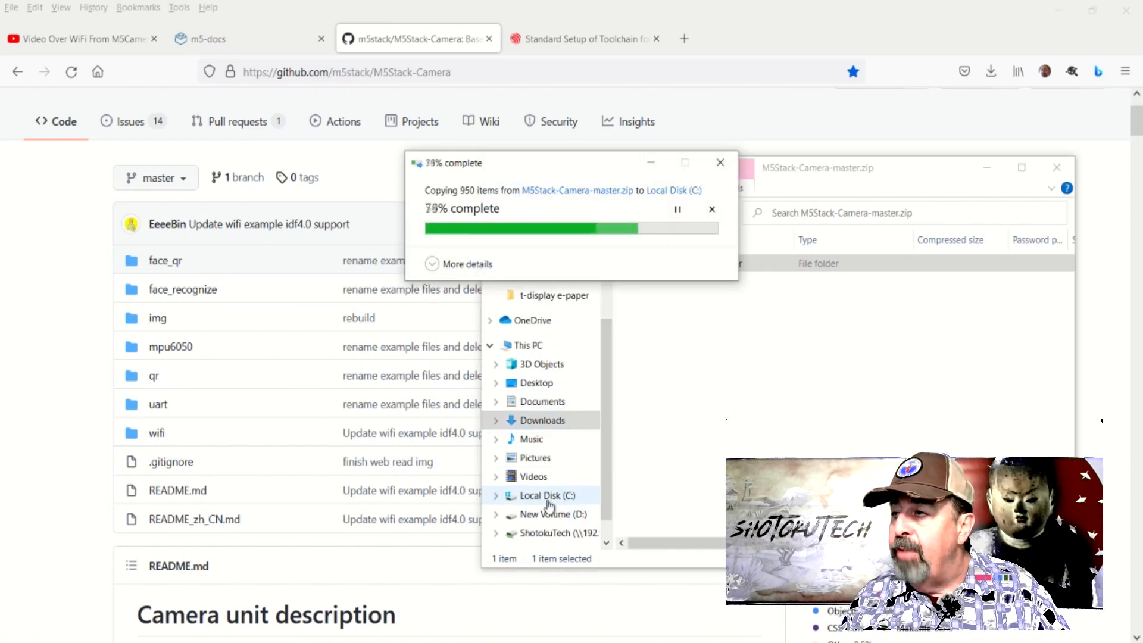
{"action": "left_click", "coordinate": [543, 495]}
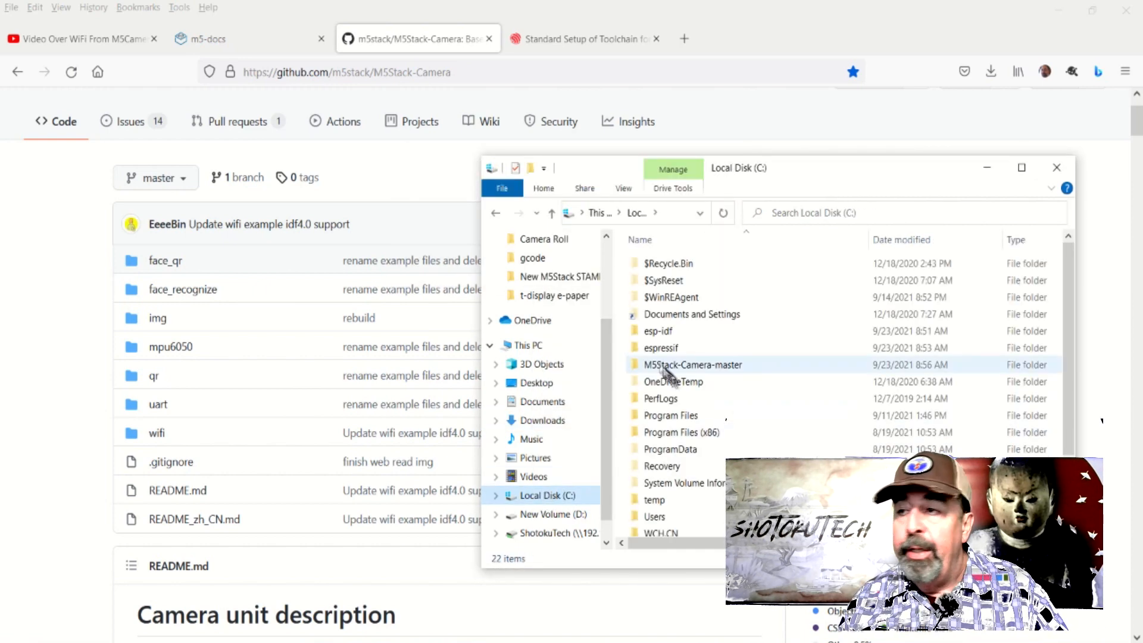
{"action": "double_click", "coordinate": [691, 364]}
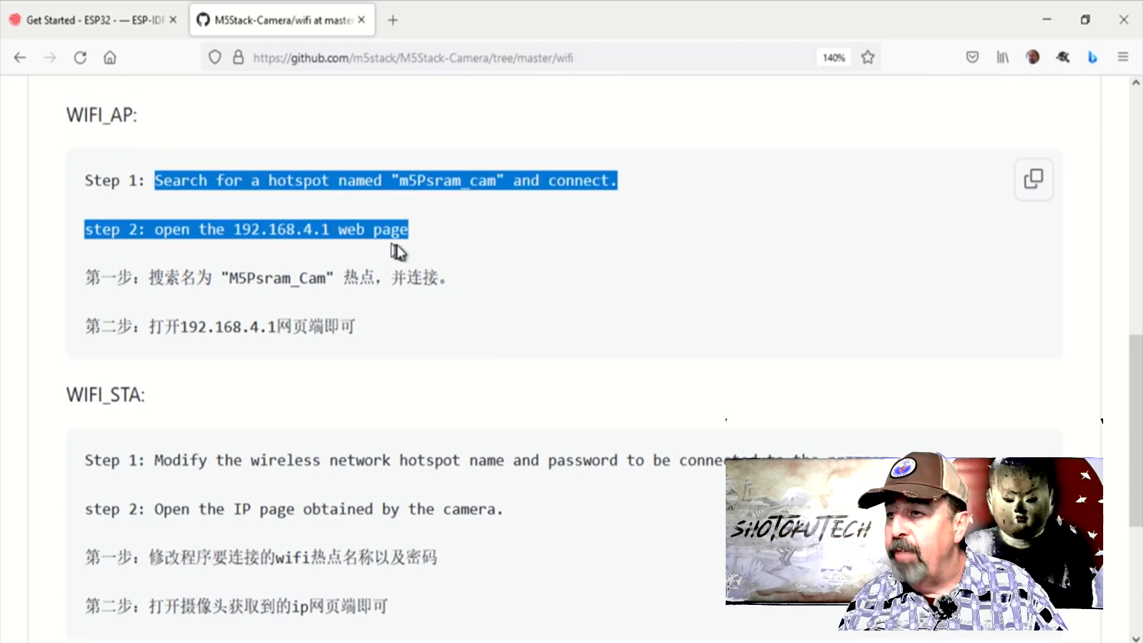
{"action": "mouse_move", "coordinate": [84, 423]}
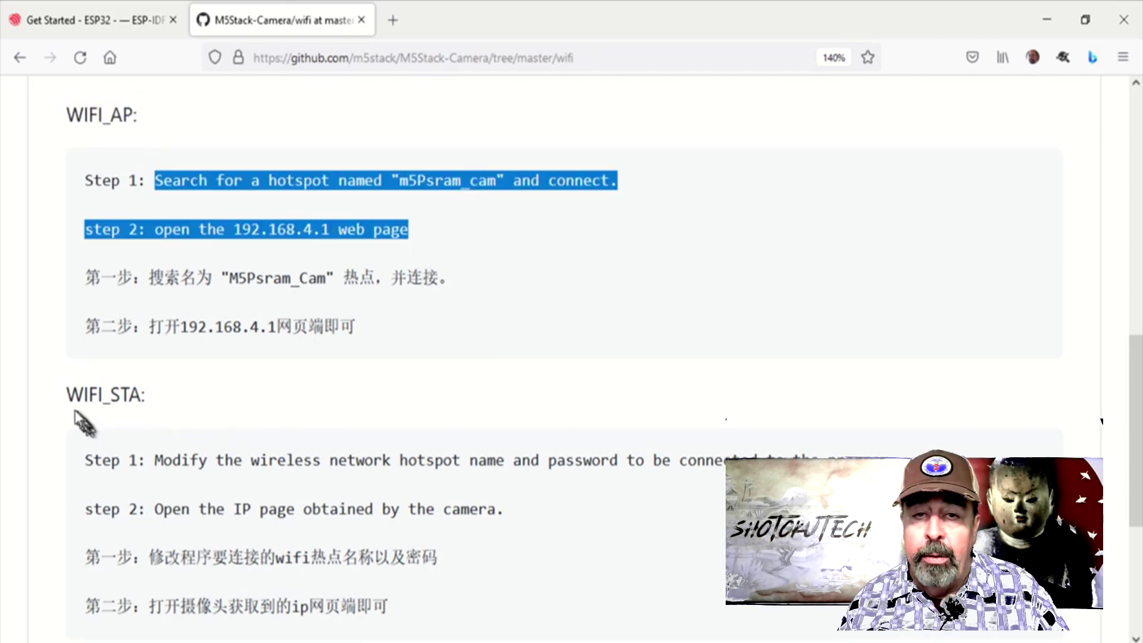
{"action": "left_click", "coordinate": [79, 394]}
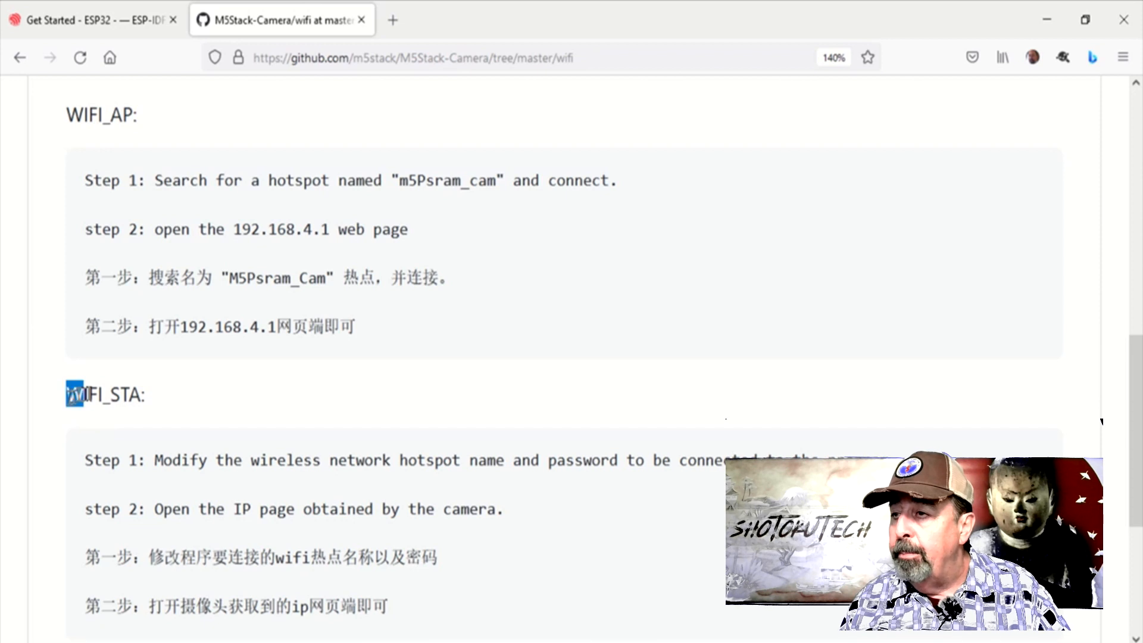
{"action": "double_click", "coordinate": [104, 394]}
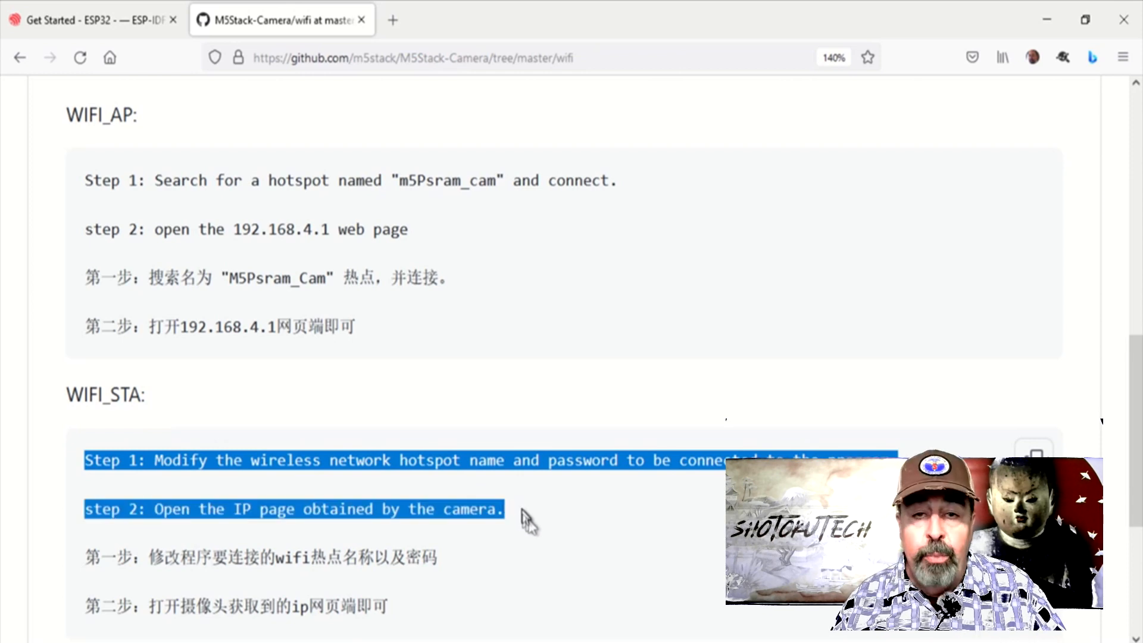
{"action": "mouse_move", "coordinate": [557, 514]}
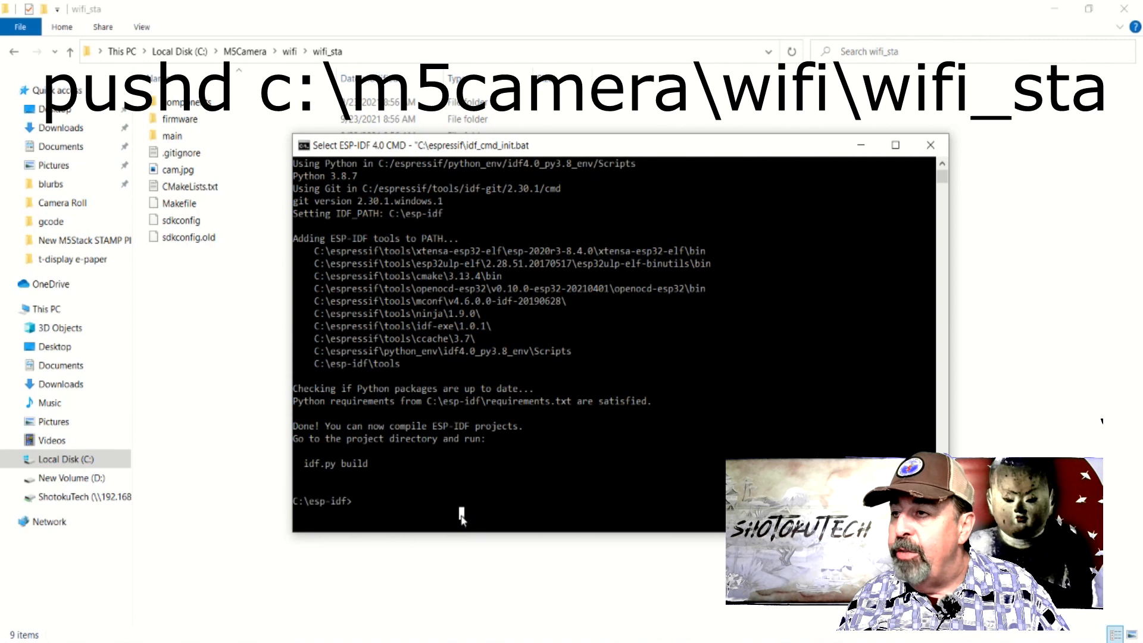
Run pushd into C:\M5Camera\wifi\wifi_sta and start typing idf.py menuconfig
{"action": "type", "text": "pushd"}
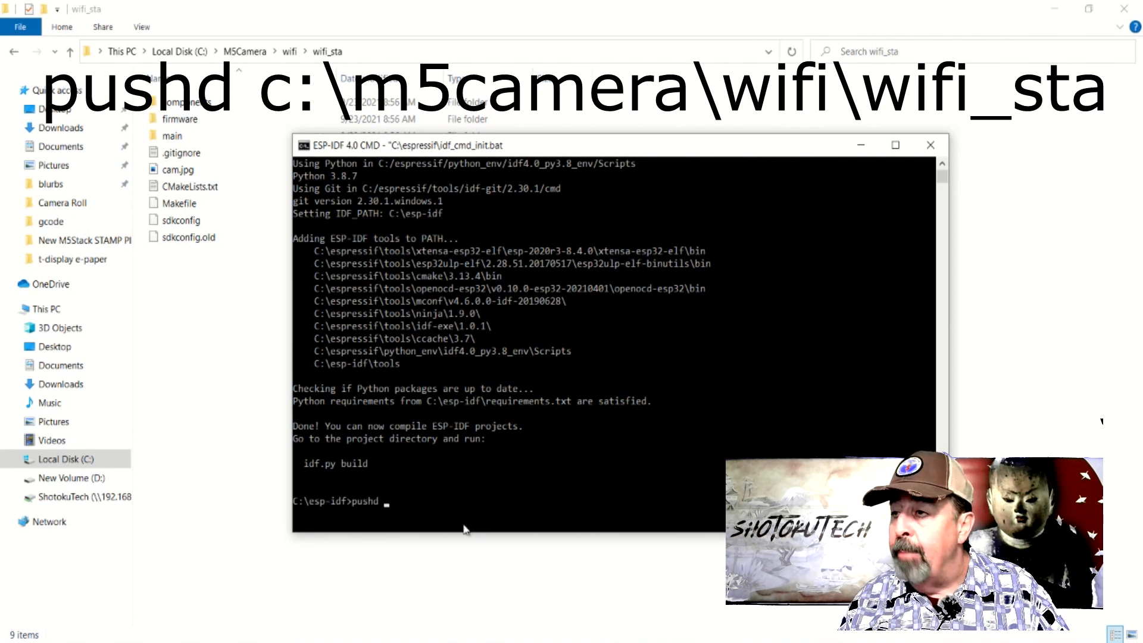
{"action": "key", "text": "Return"}
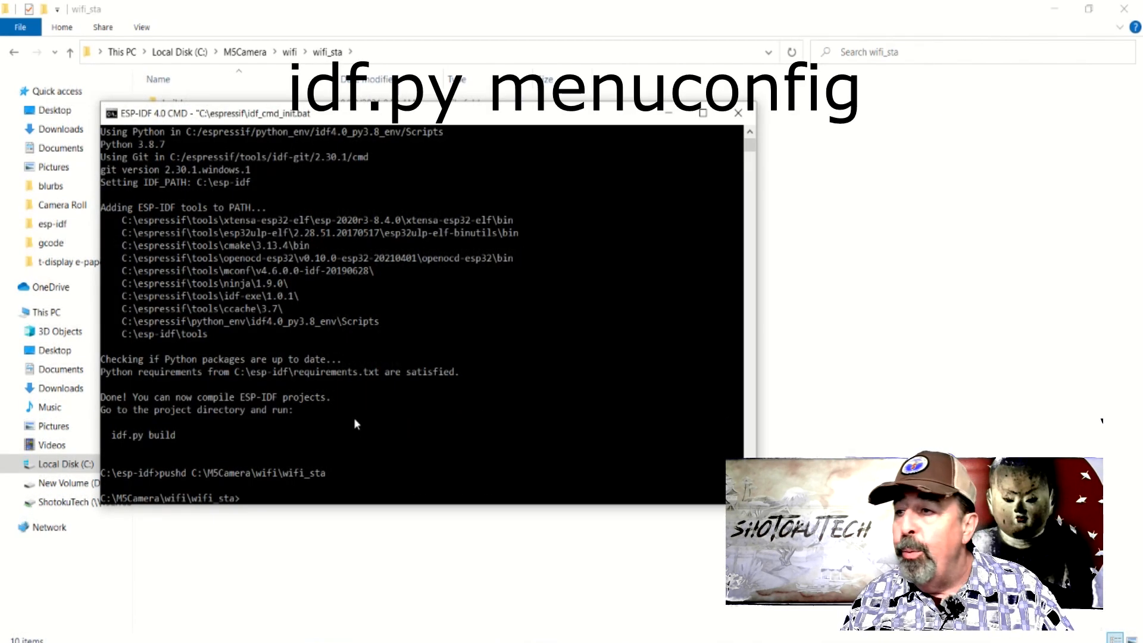
{"action": "type", "text": "idf.p"}
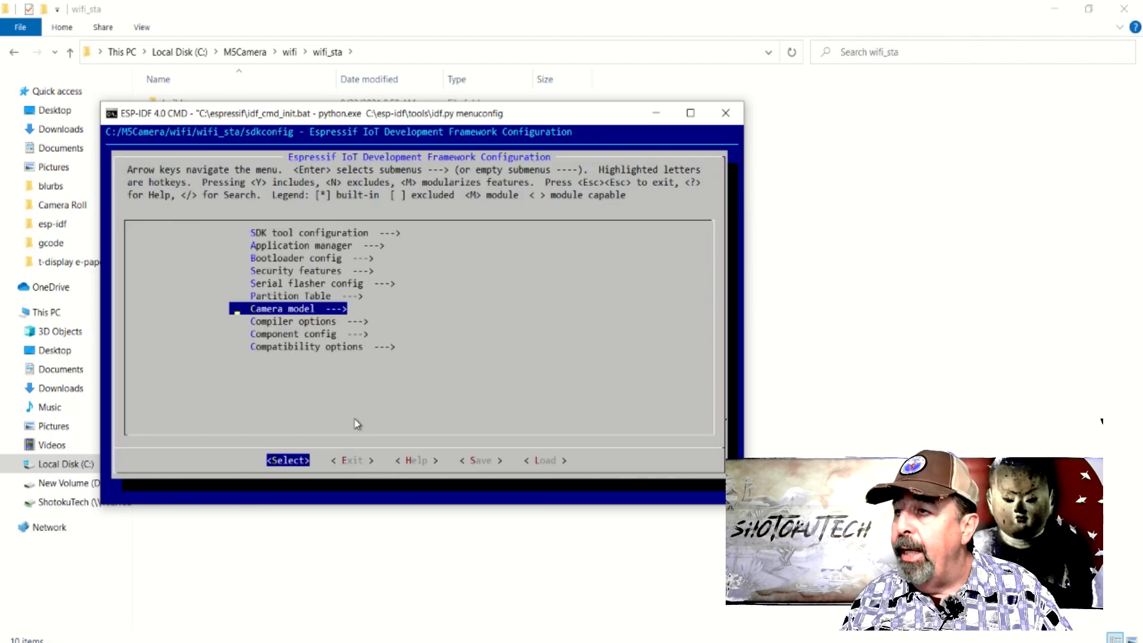
Enable 'Ignore PSRAM when not found' under ESP32-specific SPI RAM config in menuconfig
{"action": "key", "text": "Down"}
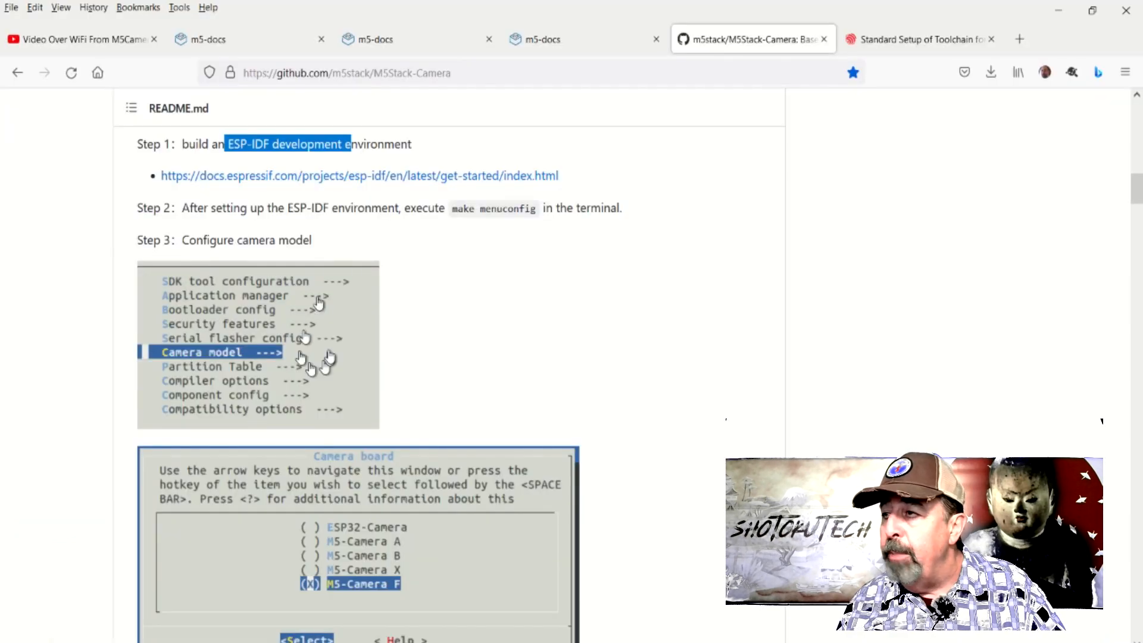
{"action": "scroll", "scroll_direction": "down", "scroll_amount": 3}
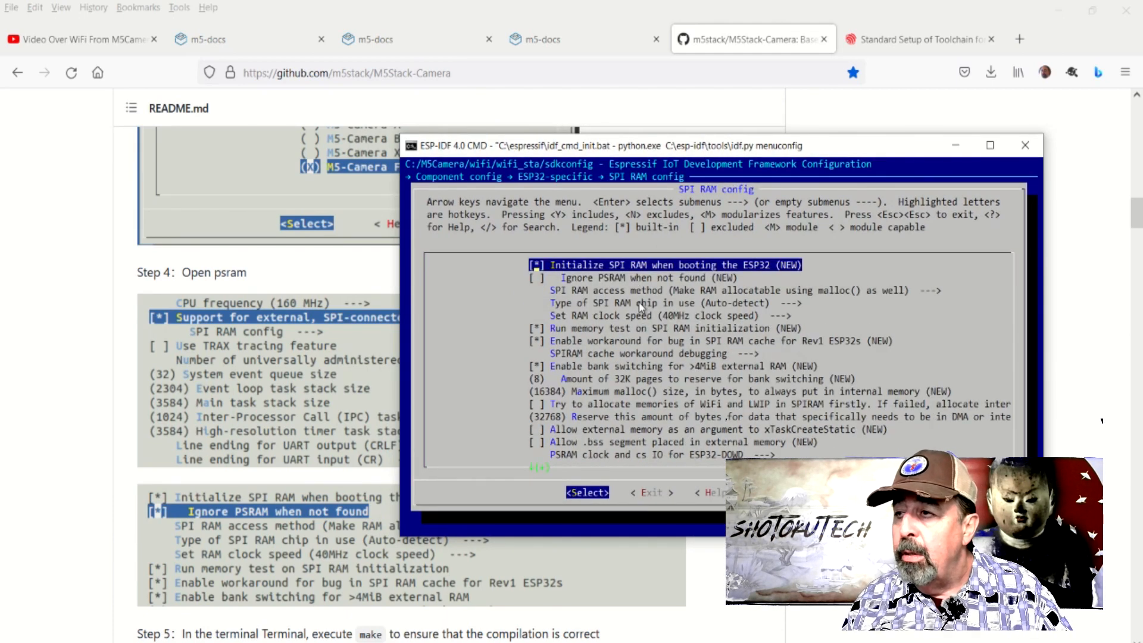
{"action": "key", "text": "down"}
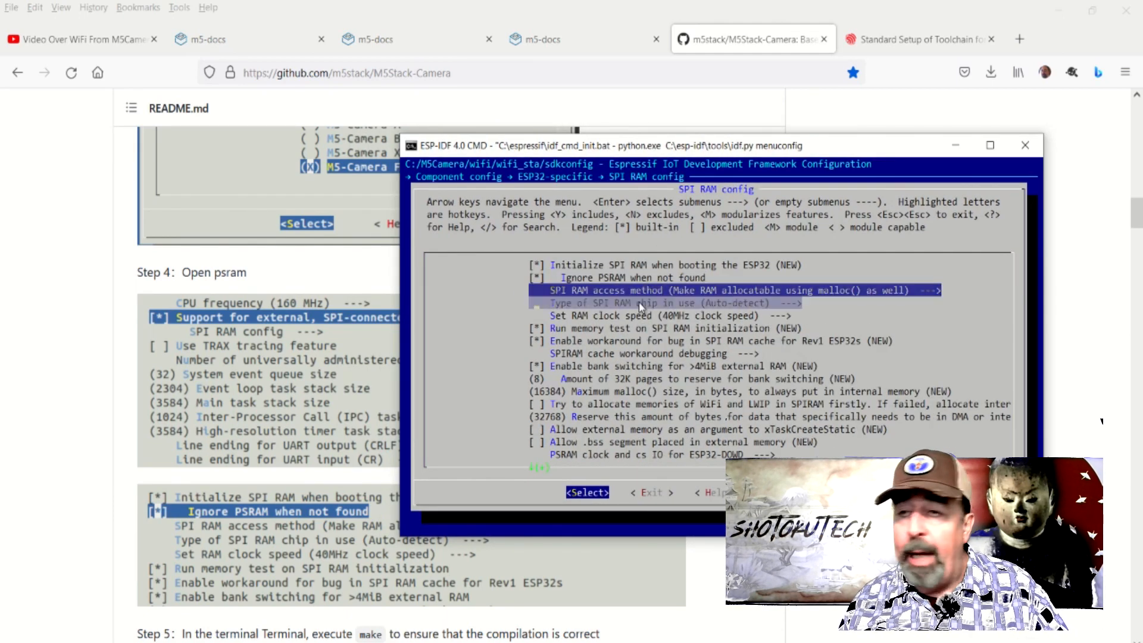
{"action": "key", "text": "down"}
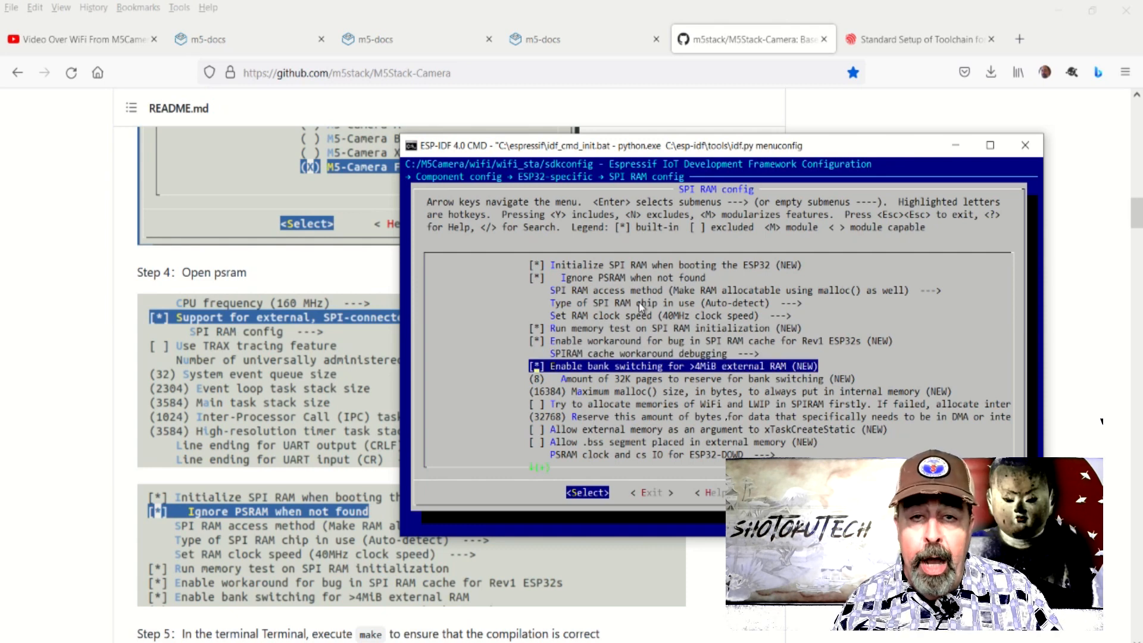
Save the configuration to the wifi_sta project's sdkconfig and dismiss the confirmation
{"action": "scroll", "scroll_direction": "down", "scroll_amount": 3}
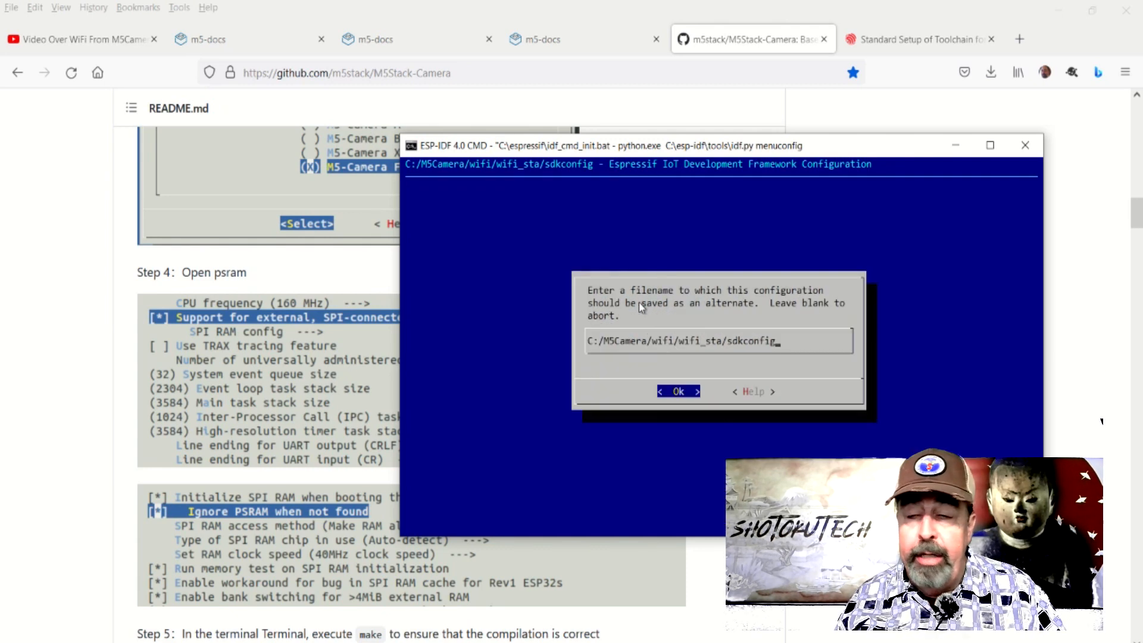
{"action": "left_click", "coordinate": [678, 392]}
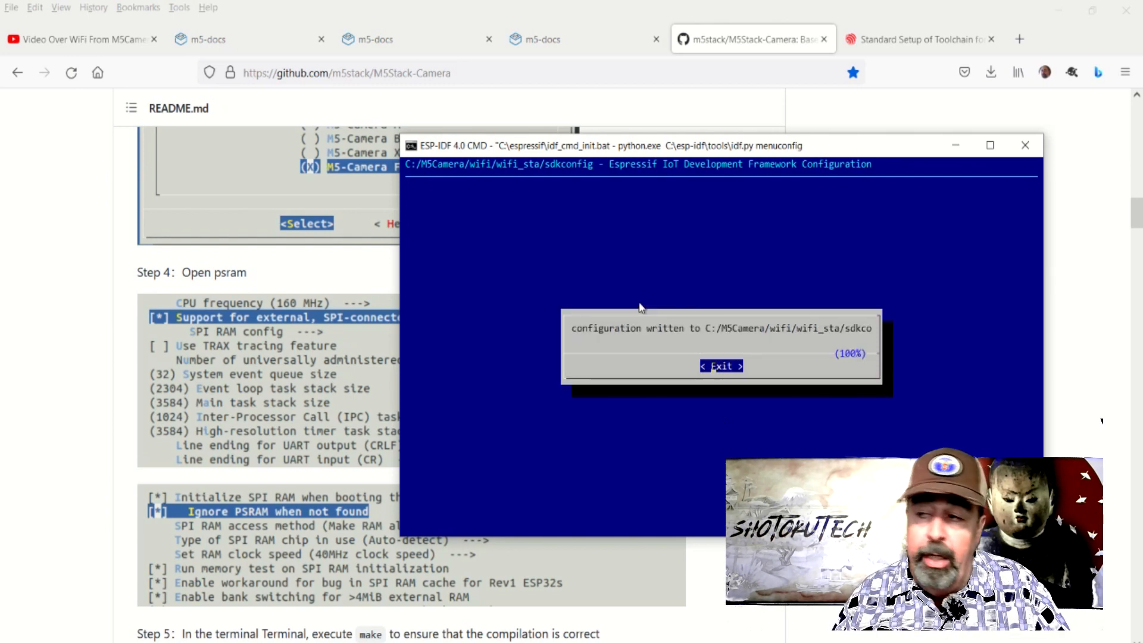
{"action": "left_click", "coordinate": [720, 365]}
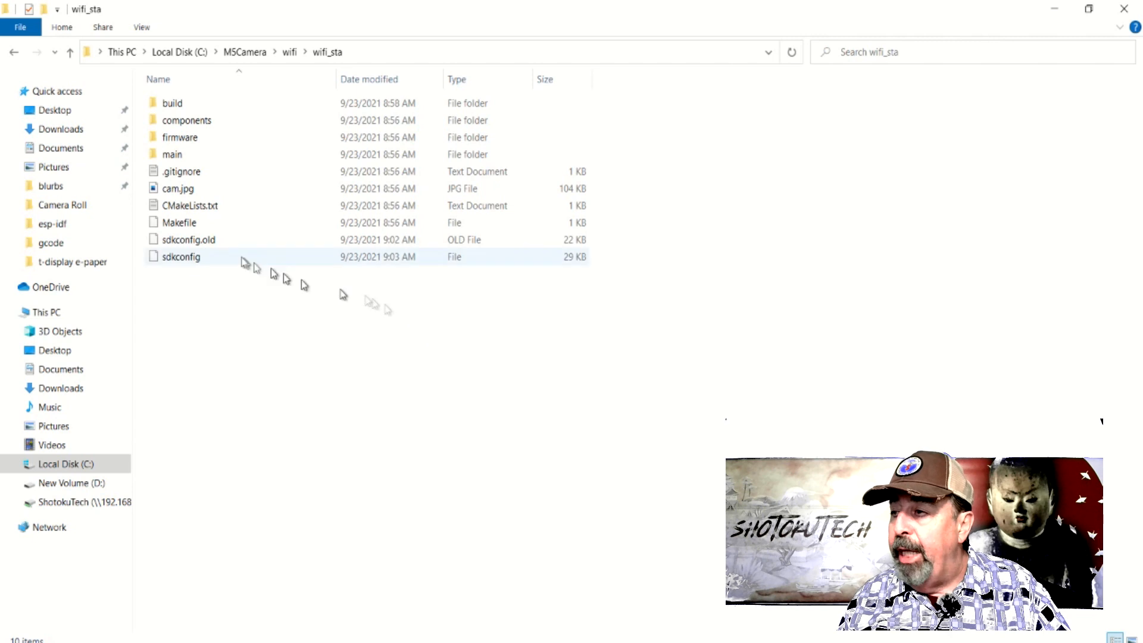
Edit main.c in Notepad++ and begin filling in the ESP_WIFI_SSID and ESP_WIFI_PASS defines
{"action": "double_click", "coordinate": [173, 153]}
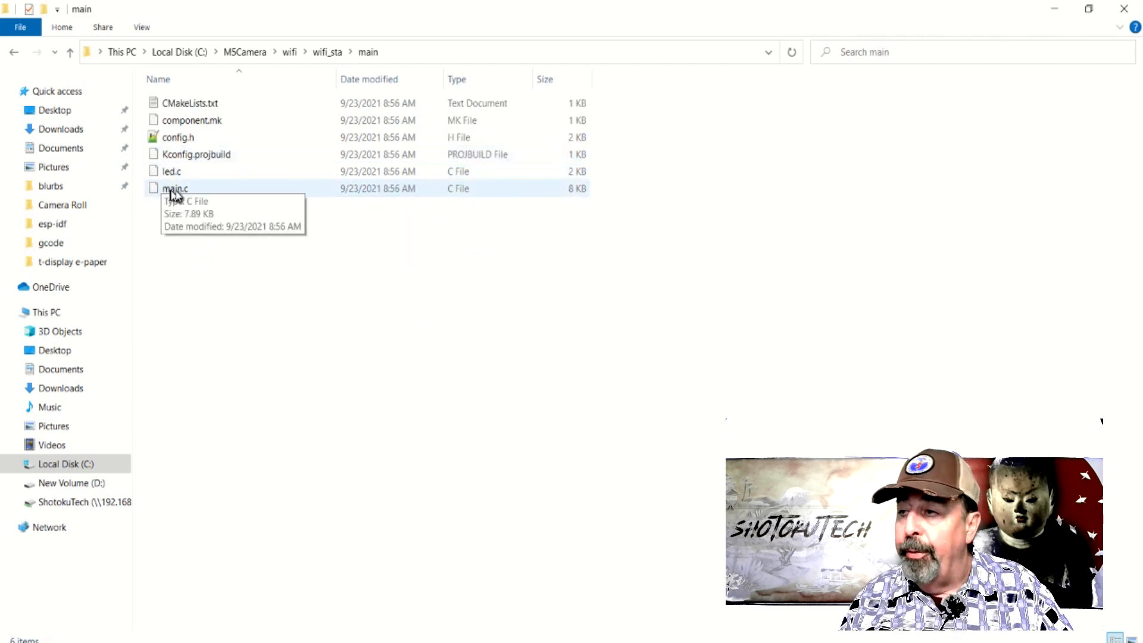
{"action": "right_click", "coordinate": [175, 188]}
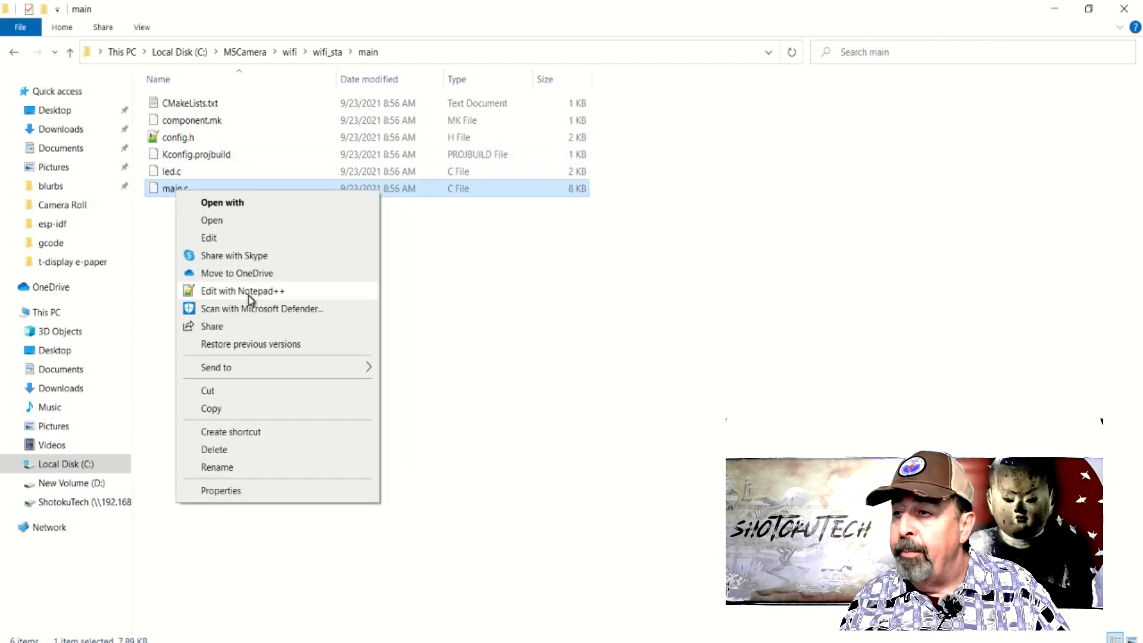
{"action": "left_click", "coordinate": [242, 291]}
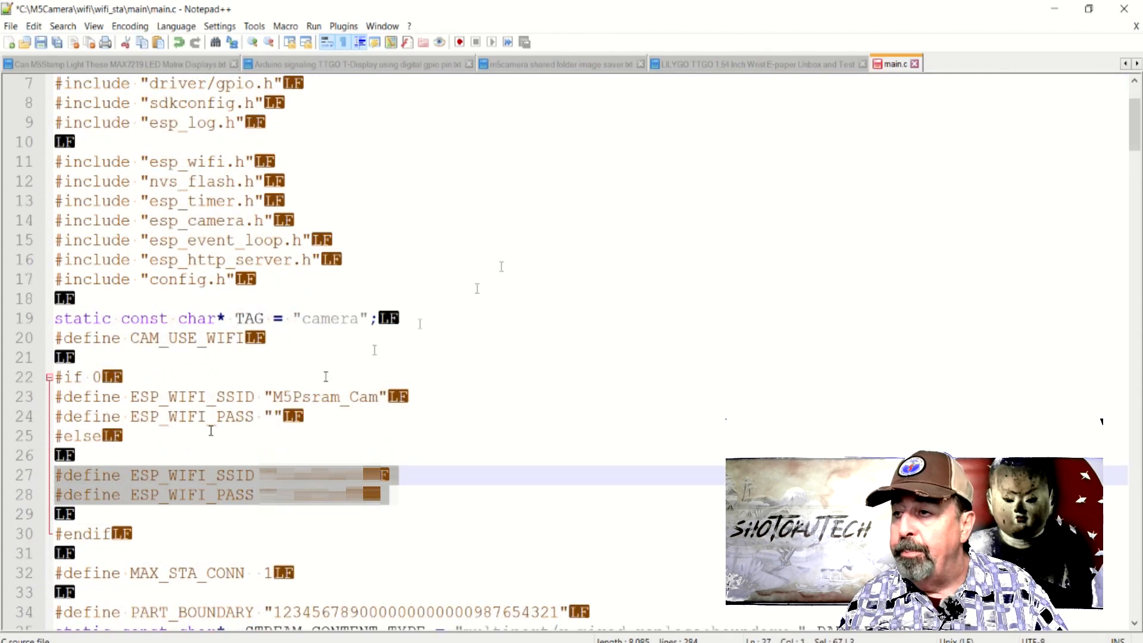
{"action": "left_click", "coordinate": [40, 42]}
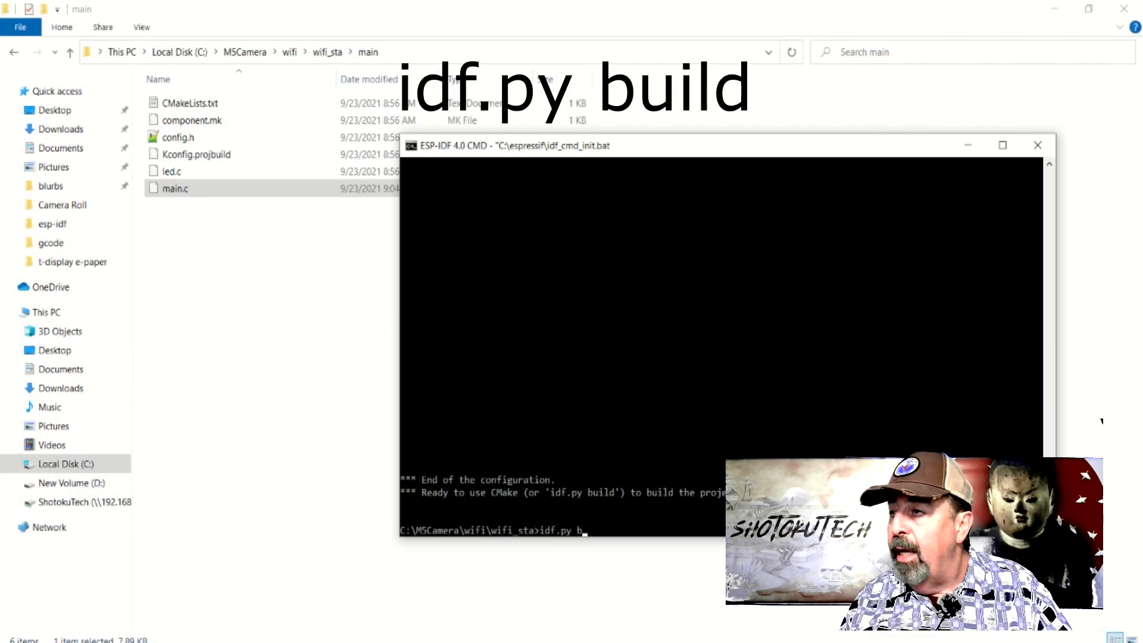
Run idf.py build to compile the wifi_sta camera project
{"action": "type", "text": "uild"}
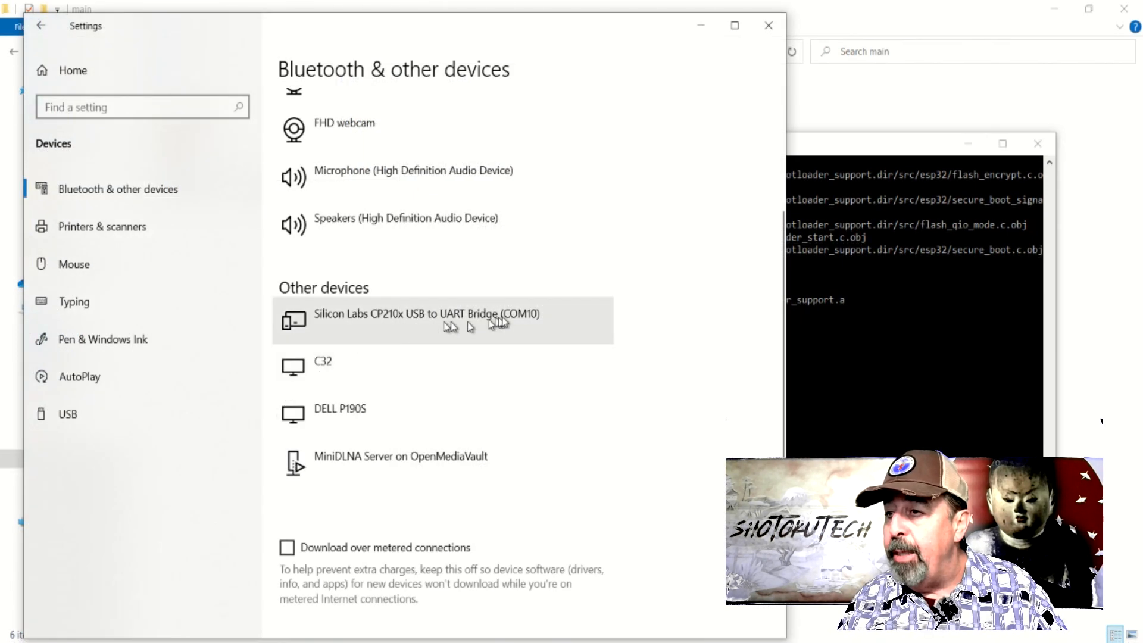
{"action": "mouse_move", "coordinate": [827, 216]}
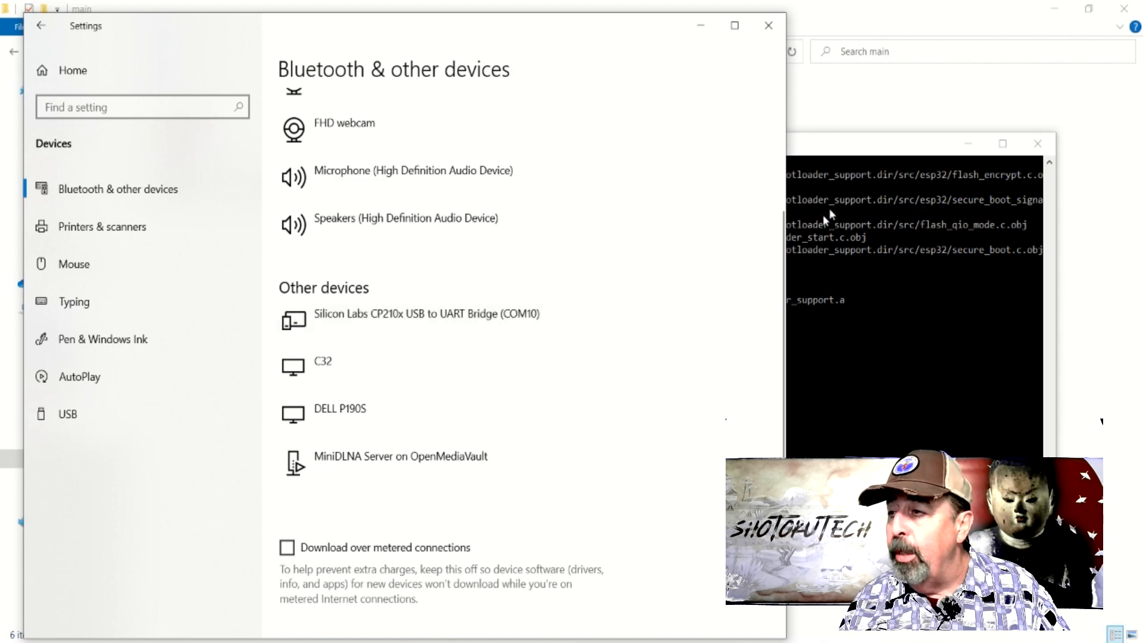
{"action": "mouse_move", "coordinate": [868, 145]}
{"action": "type", "text": "idf.py -p"}
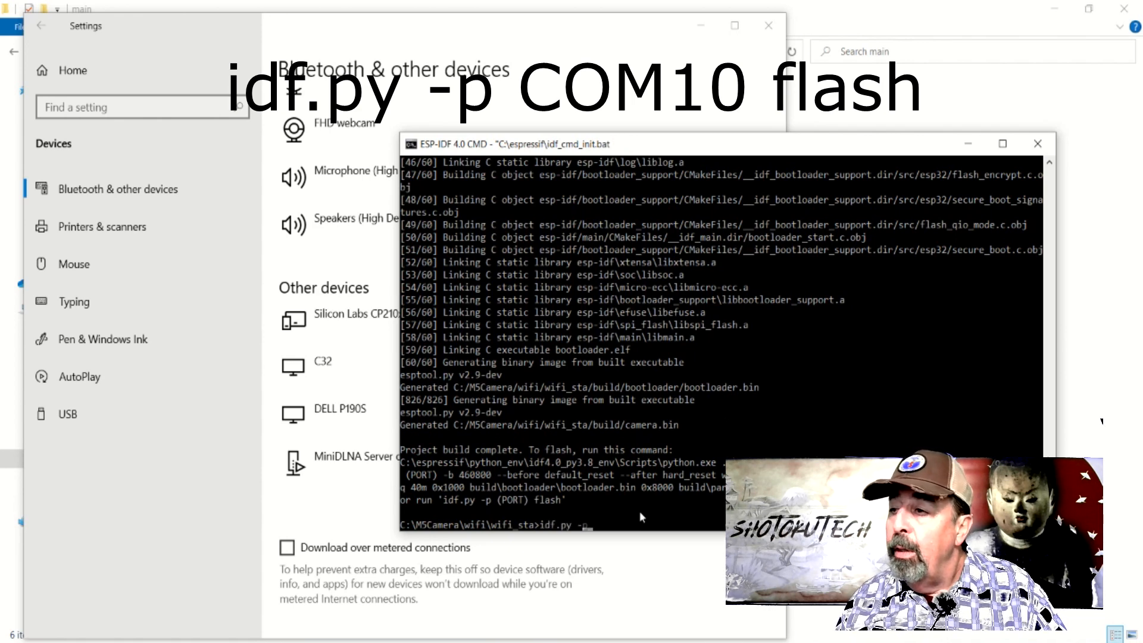
Enter the idf.py -p COM10 flash command to flash the camera firmware
{"action": "type", "text": "COM10"}
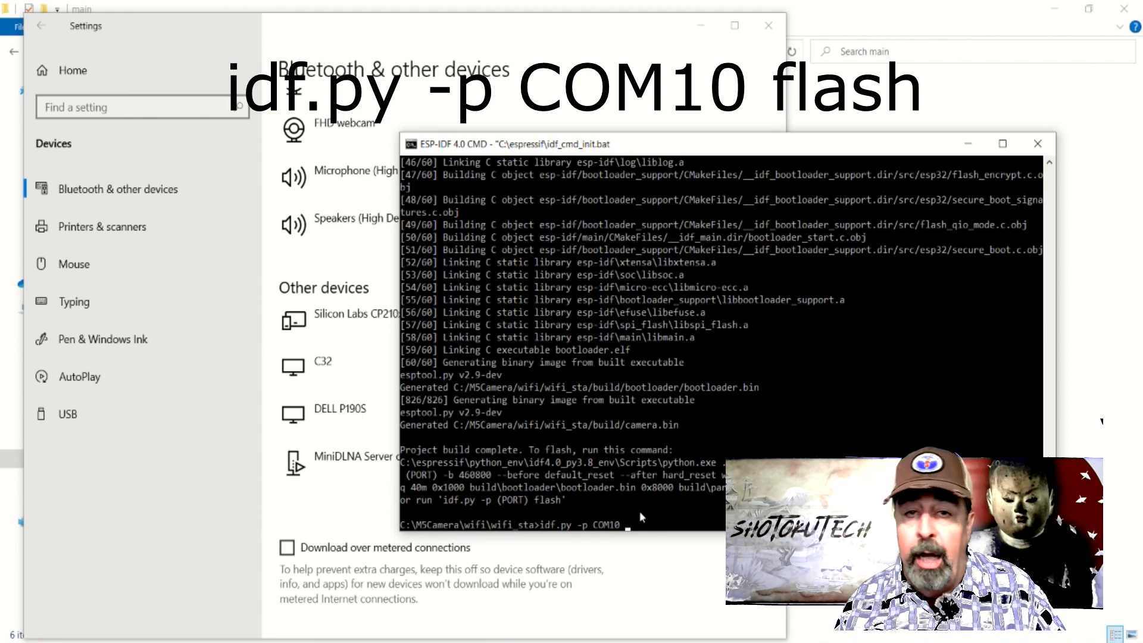
{"action": "type", "text": "flas"}
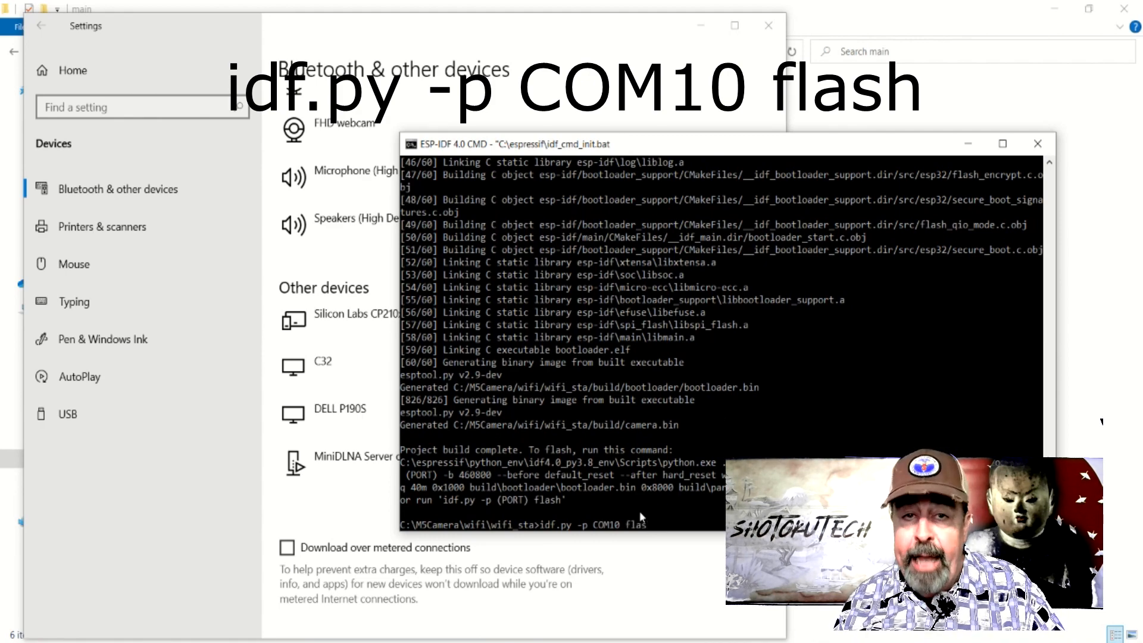